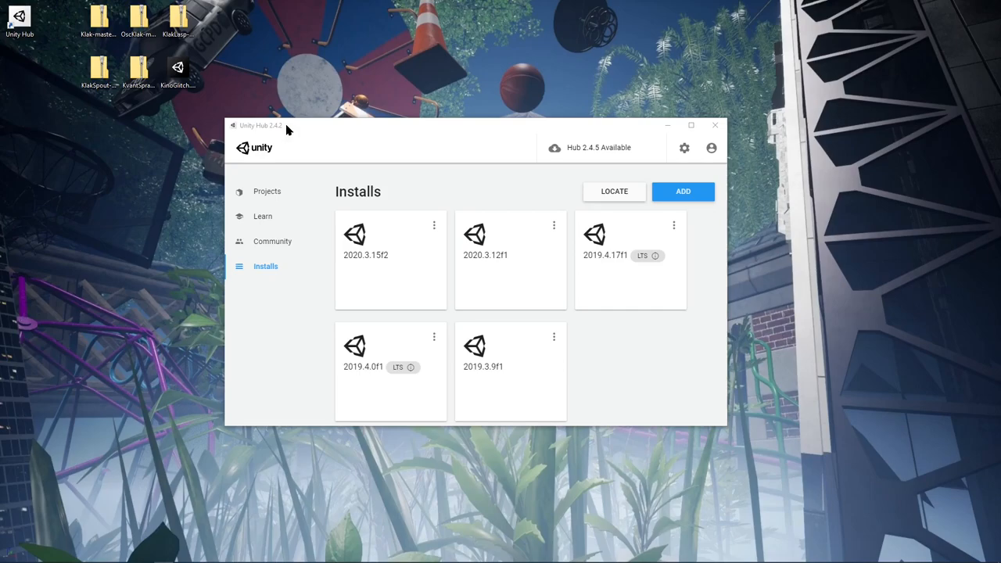
# Open keijiro's Klak repository, view its download options and read the README Extensions list
pyautogui.click(682, 191)
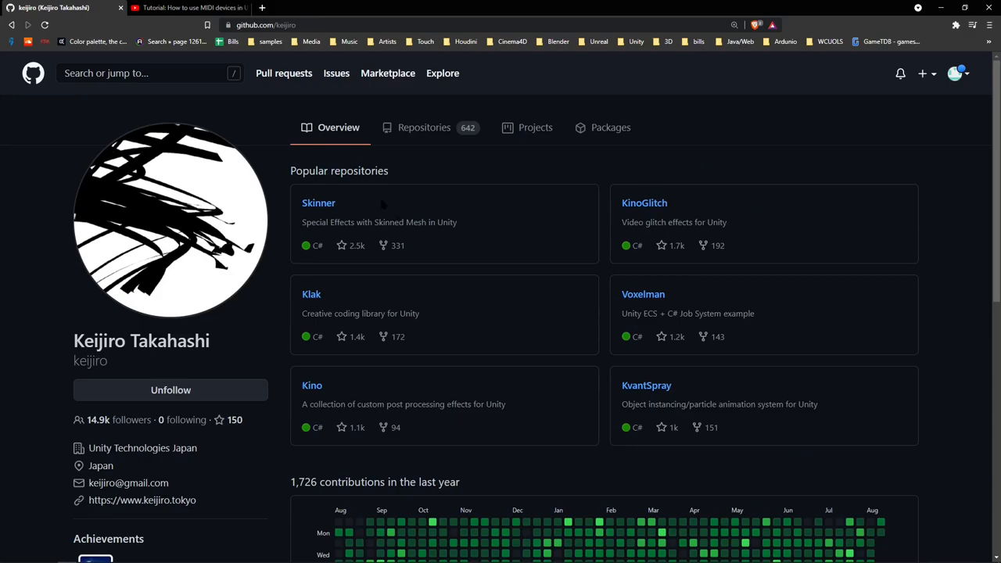
pyautogui.click(312, 294)
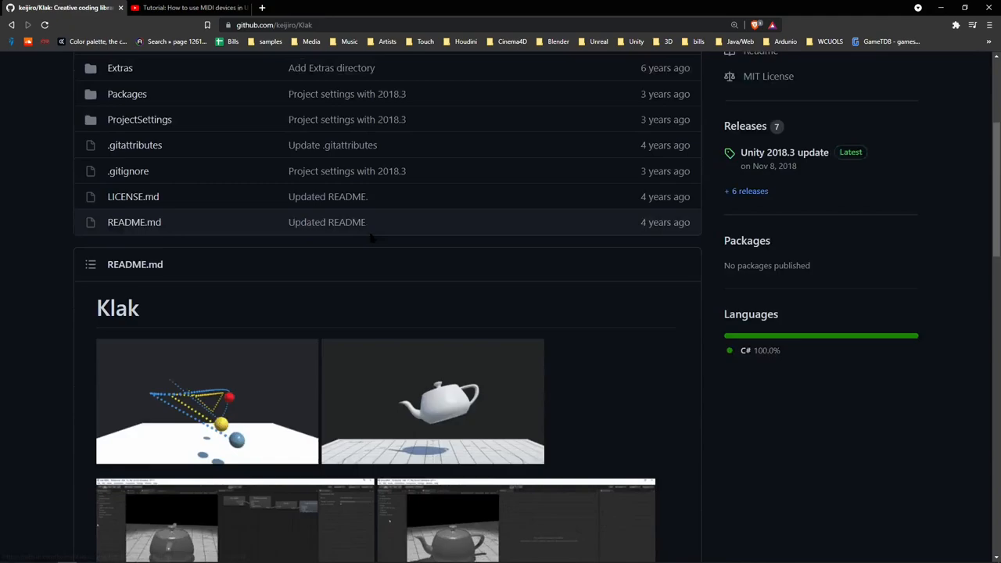
pyautogui.click(663, 152)
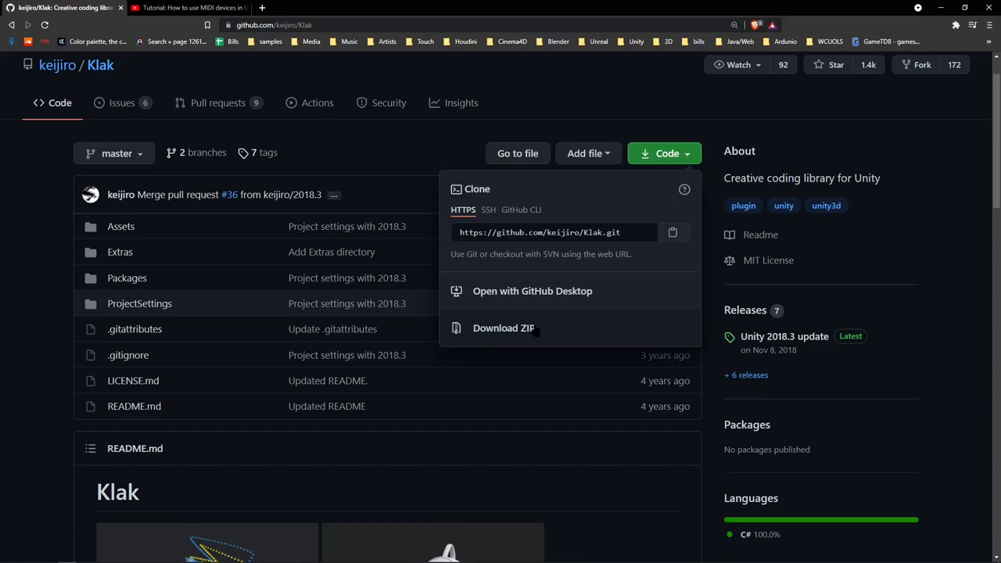
pyautogui.scroll(-3)
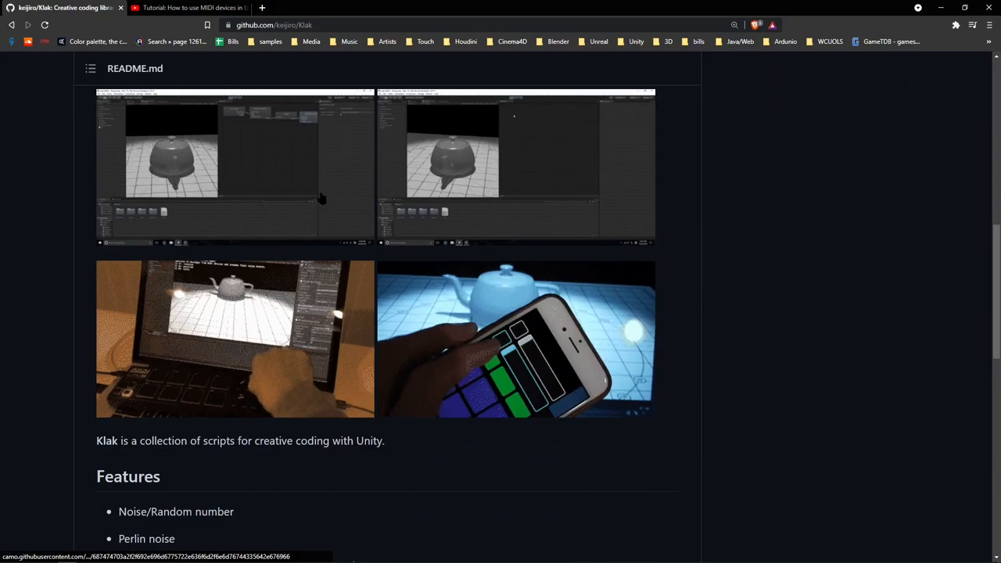
pyautogui.scroll(-3)
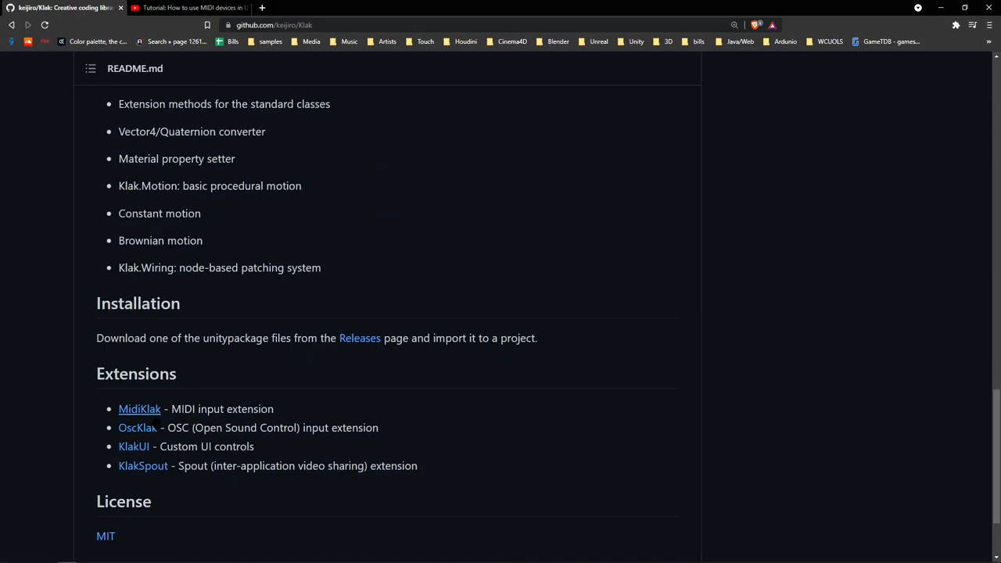
# Download the OscKlak extension as a ZIP and open the KlakLasp repository
pyautogui.click(136, 427)
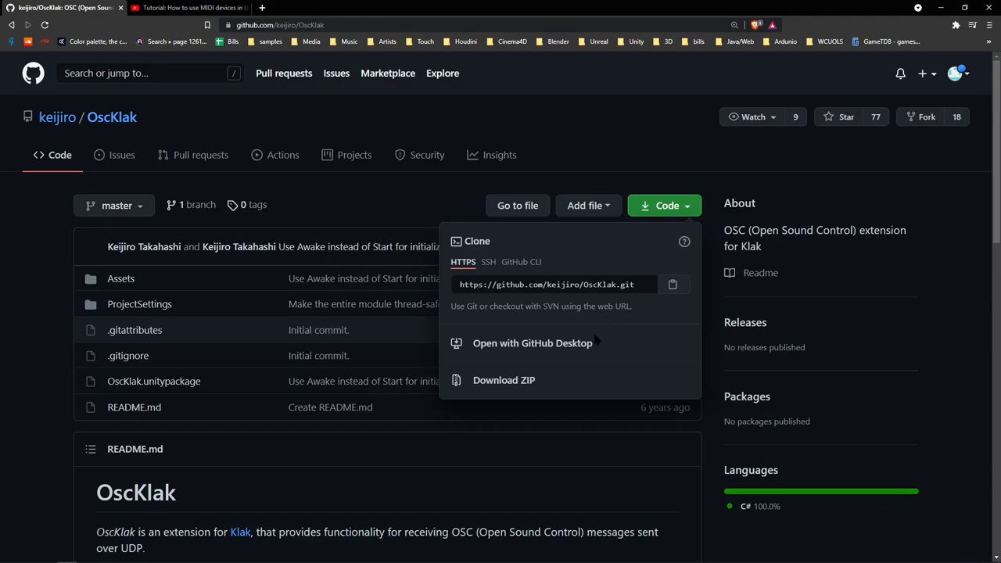
pyautogui.click(140, 73)
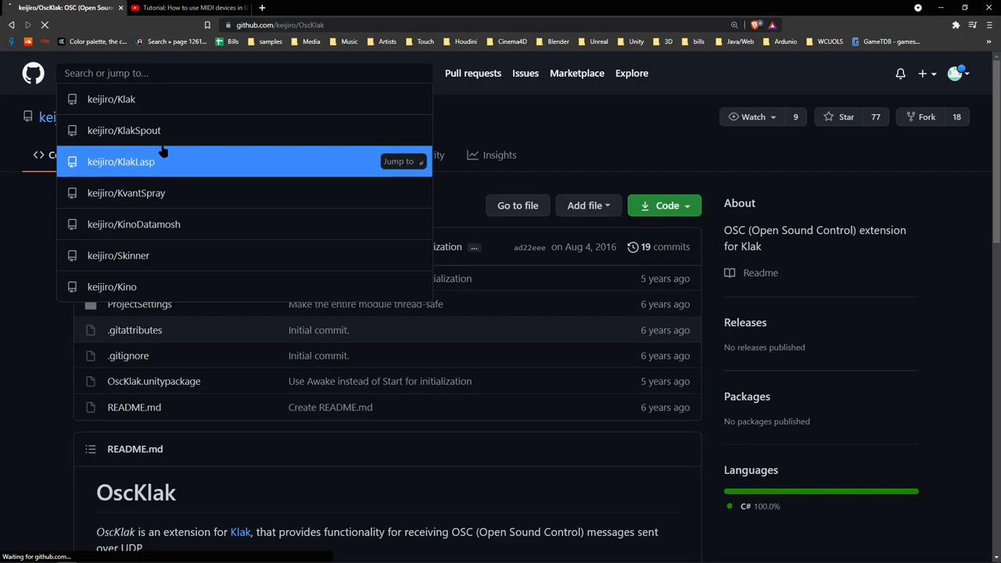
pyautogui.click(120, 161)
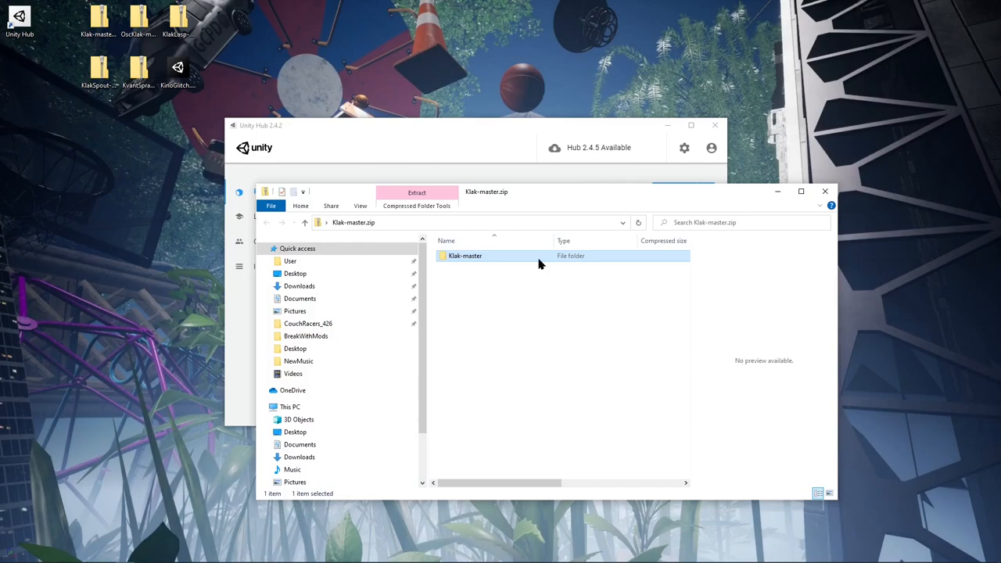
# Select the Klak-master folder inside Klak-master.zip for extraction
pyautogui.click(416, 192)
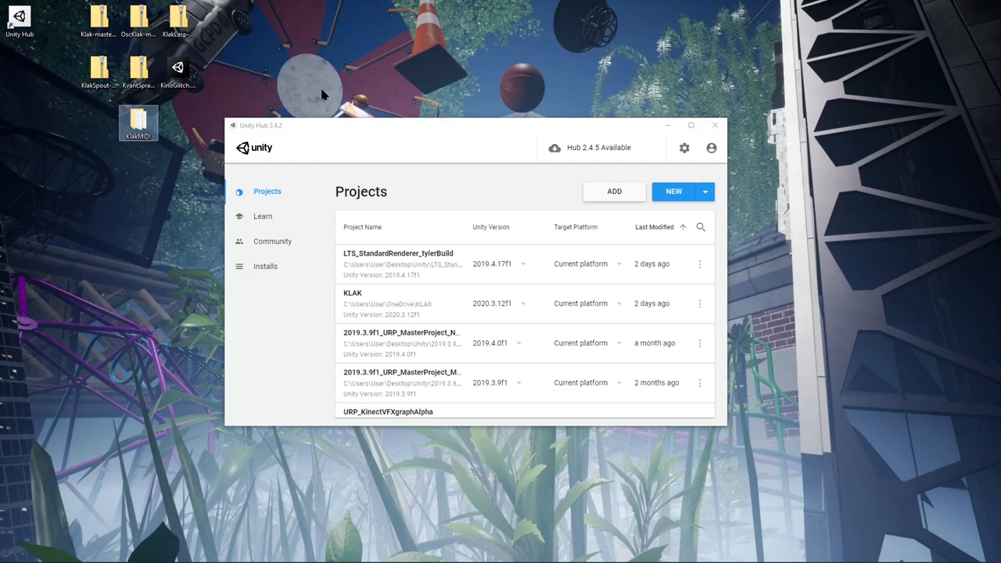
pyautogui.moveTo(614, 206)
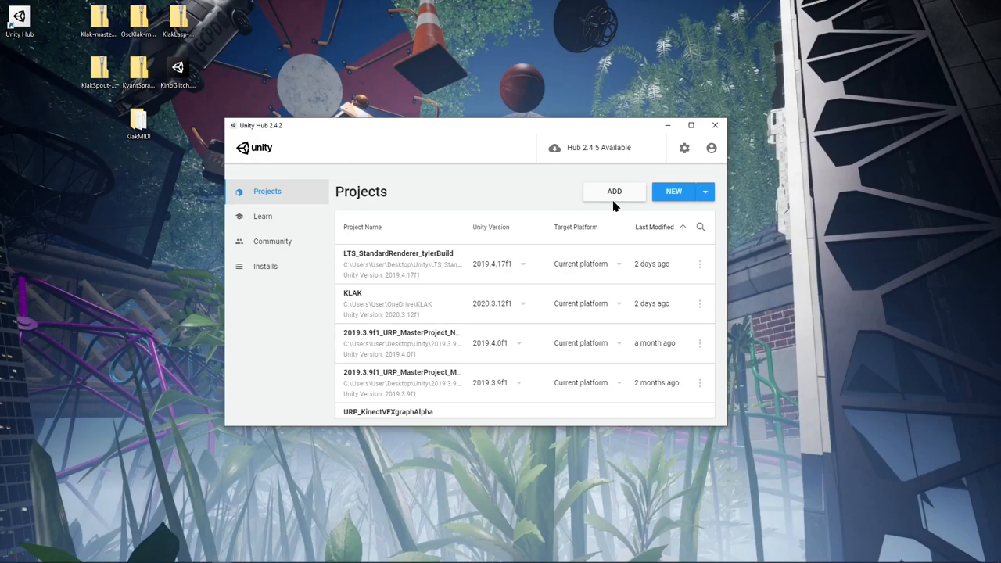
# Add the KlakMIDI project to Unity Hub and set its editor to 2020.3.15f2
pyautogui.click(614, 191)
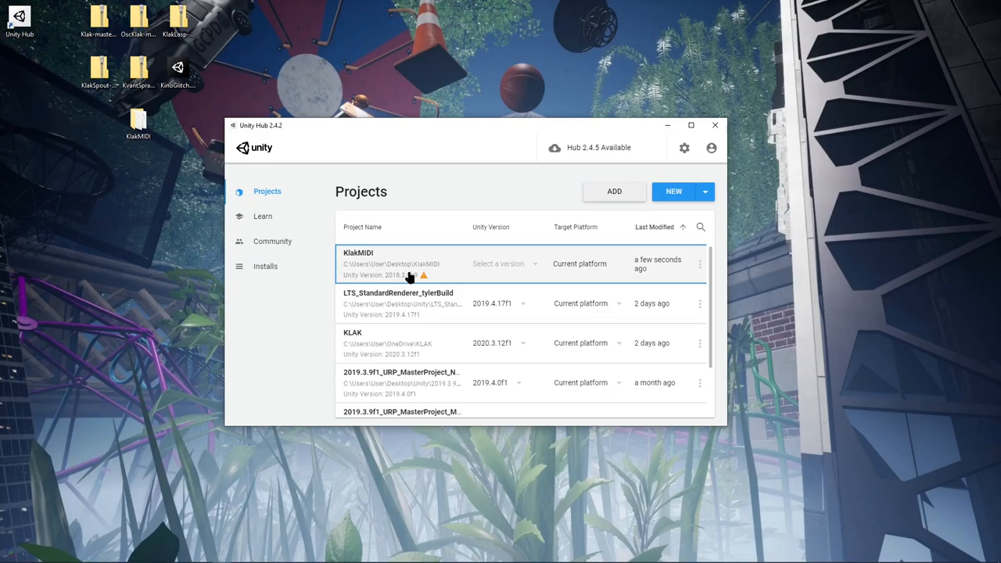
pyautogui.click(504, 264)
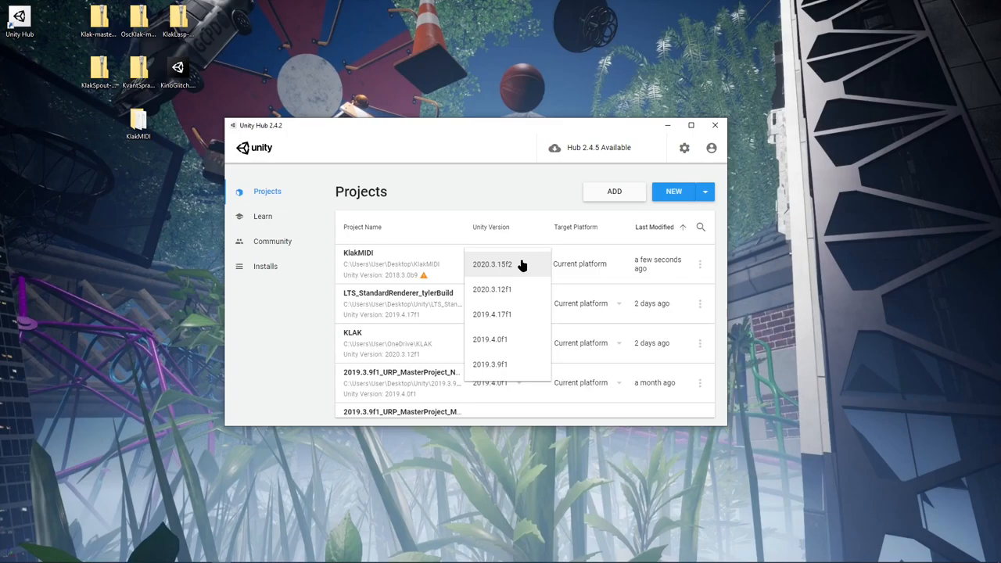
pyautogui.click(492, 263)
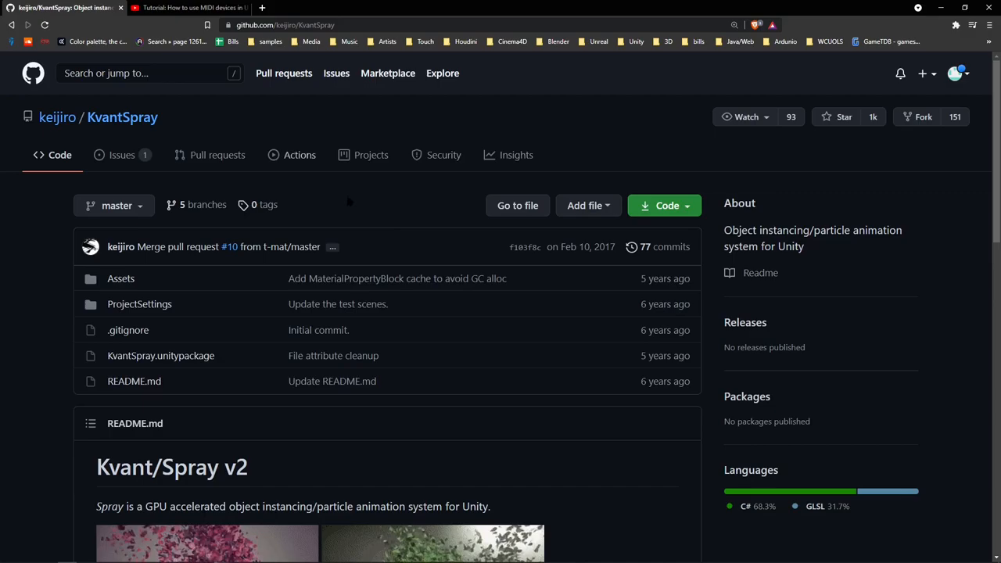
pyautogui.scroll(-3)
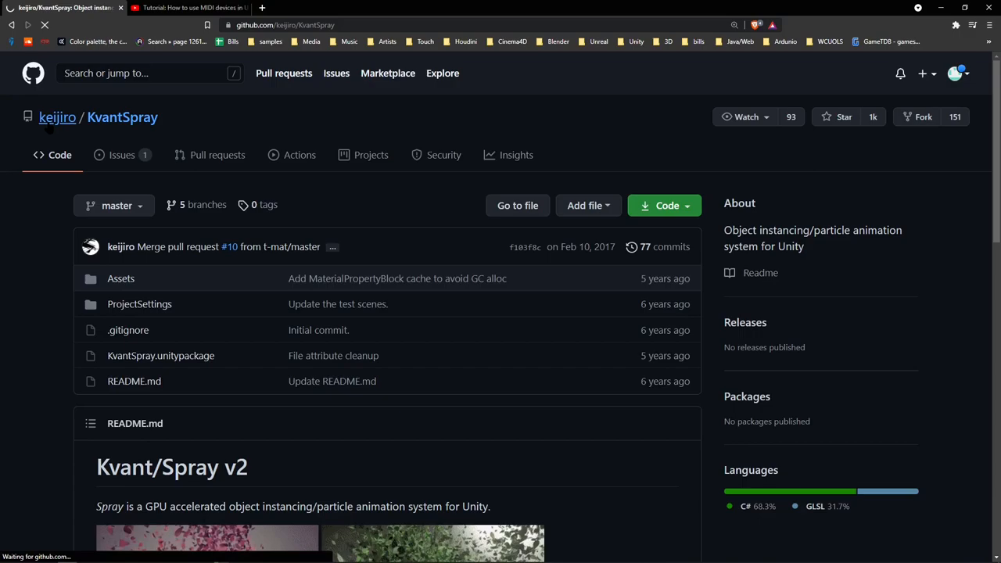
pyautogui.click(57, 117)
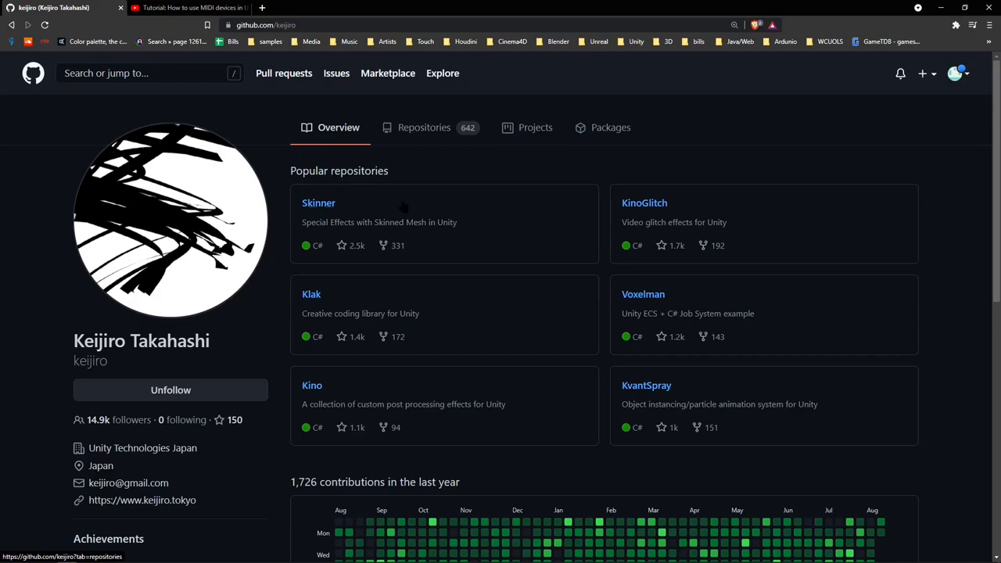
pyautogui.click(645, 385)
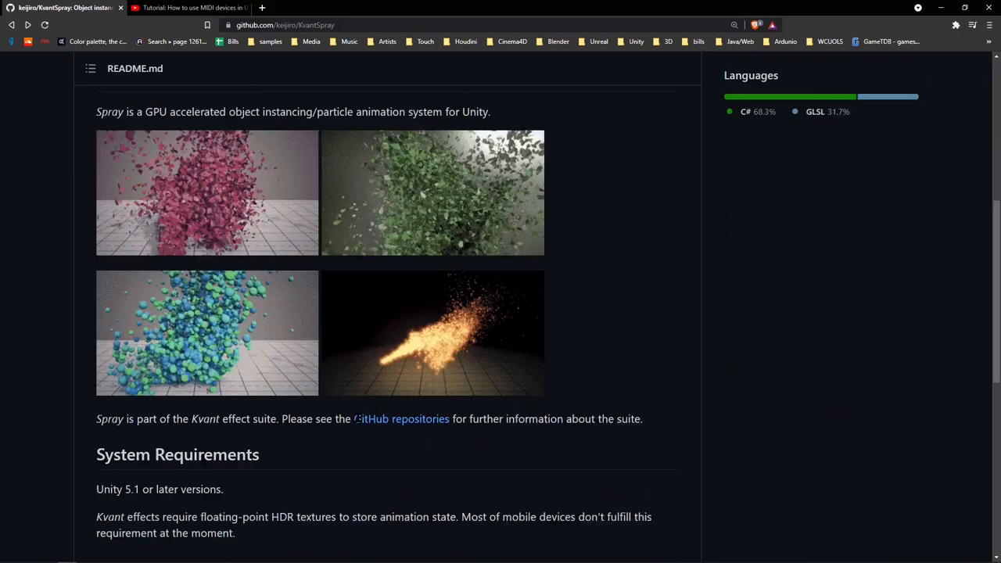
pyautogui.scroll(3)
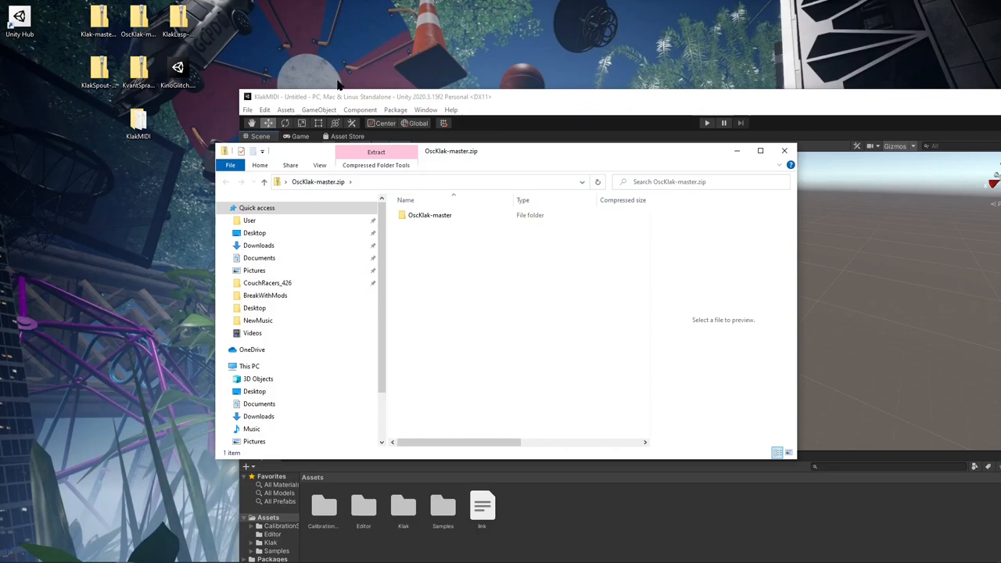
# Select the OscKlak-master folder inside the OscKlak-master.zip archive
pyautogui.click(783, 150)
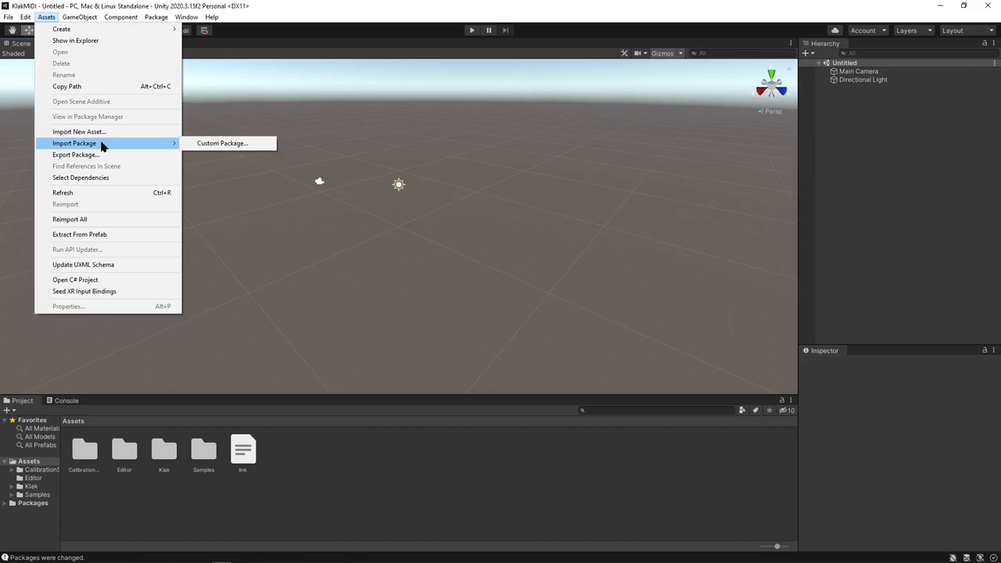
# Choose Assets > Import Package > Custom Package in Unity
pyautogui.click(418, 292)
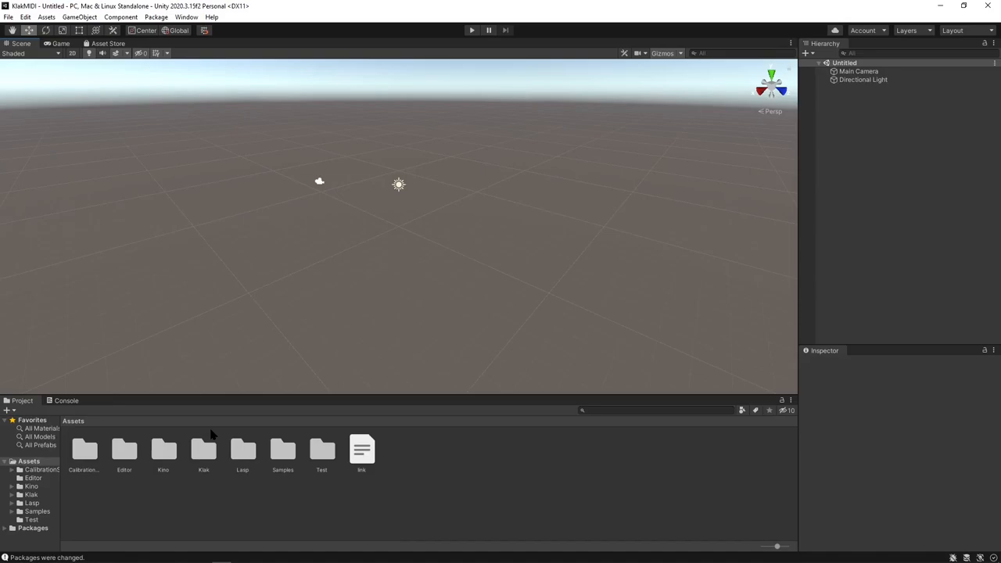
pyautogui.moveTo(413, 374)
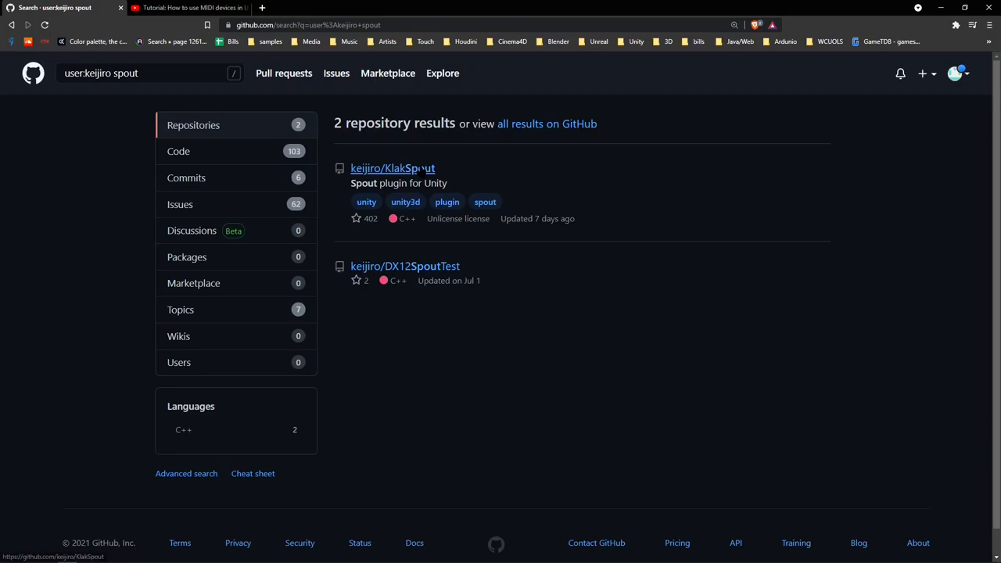
# Open keijiro/KlakSpout and scroll its README to the How to install section
pyautogui.click(392, 168)
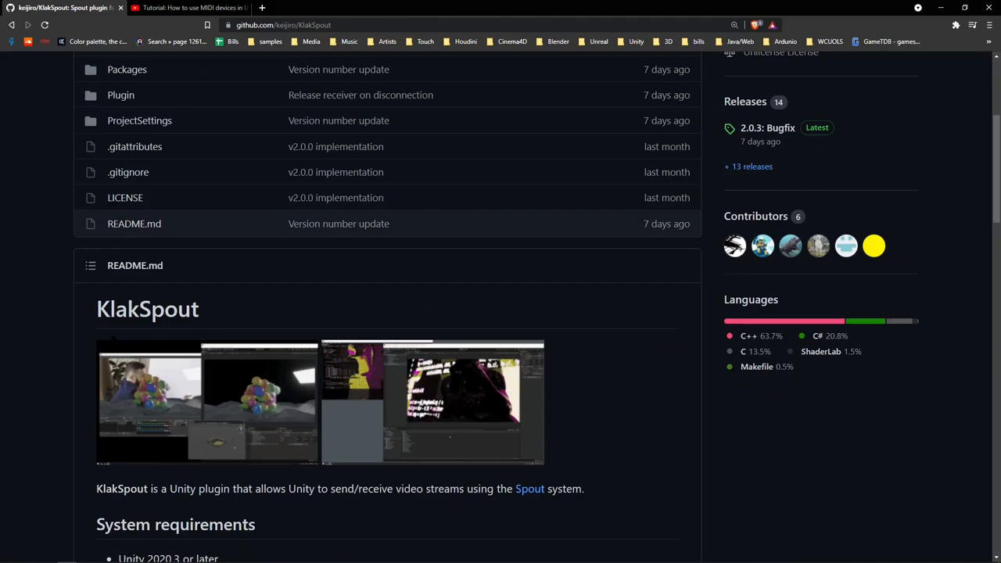
pyautogui.scroll(-3)
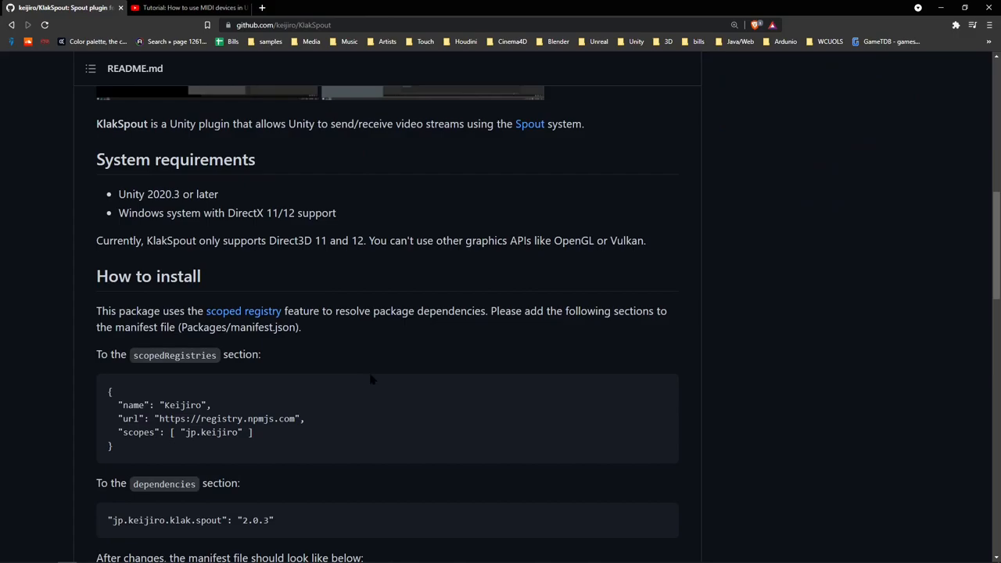
pyautogui.scroll(-3)
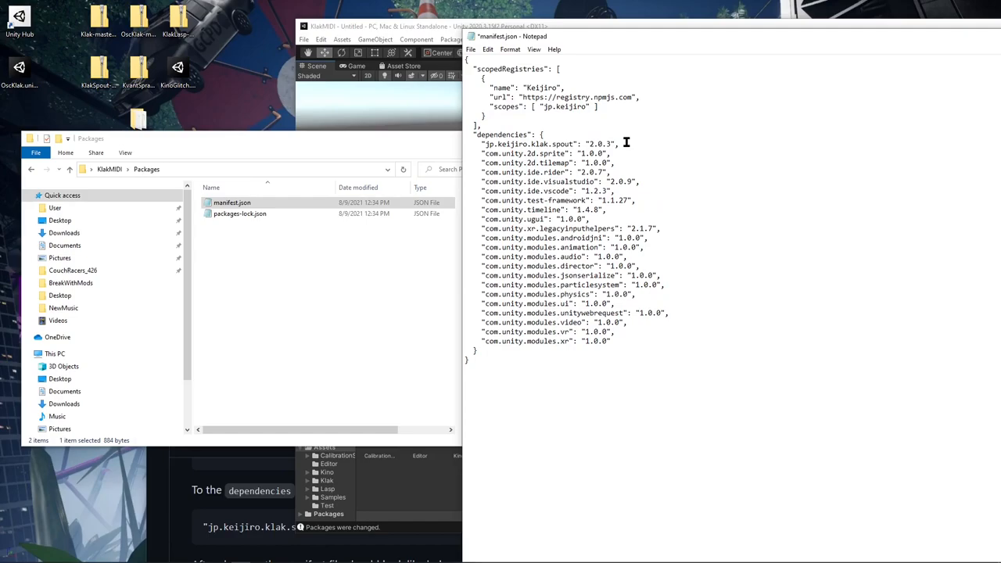
# Save manifest.json with the Keijiro registry and klak.spout 2.0.3 dependency
pyautogui.press('ctrl+s')
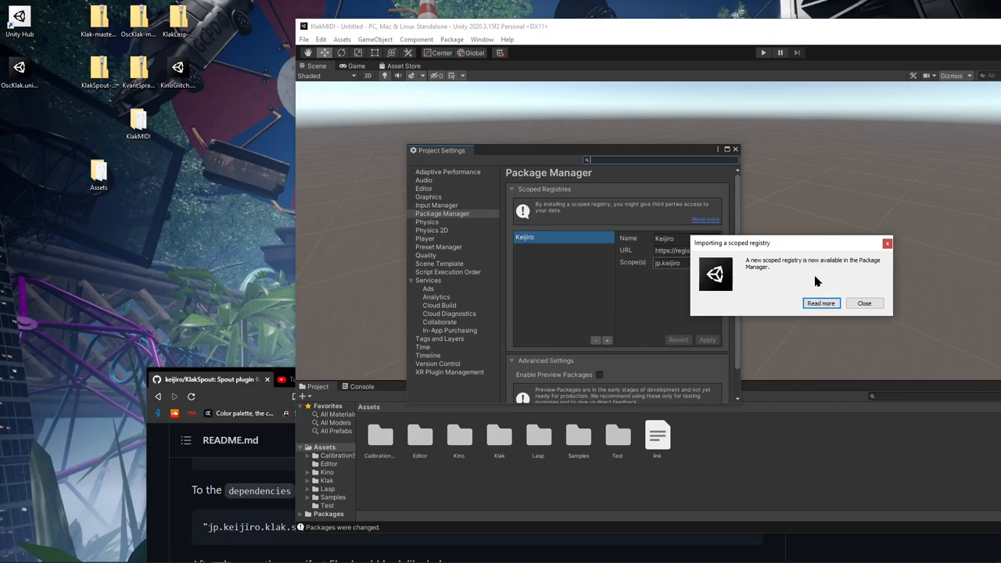
# Dismiss the 'Importing a scoped registry' notice and close Project Settings
pyautogui.click(864, 303)
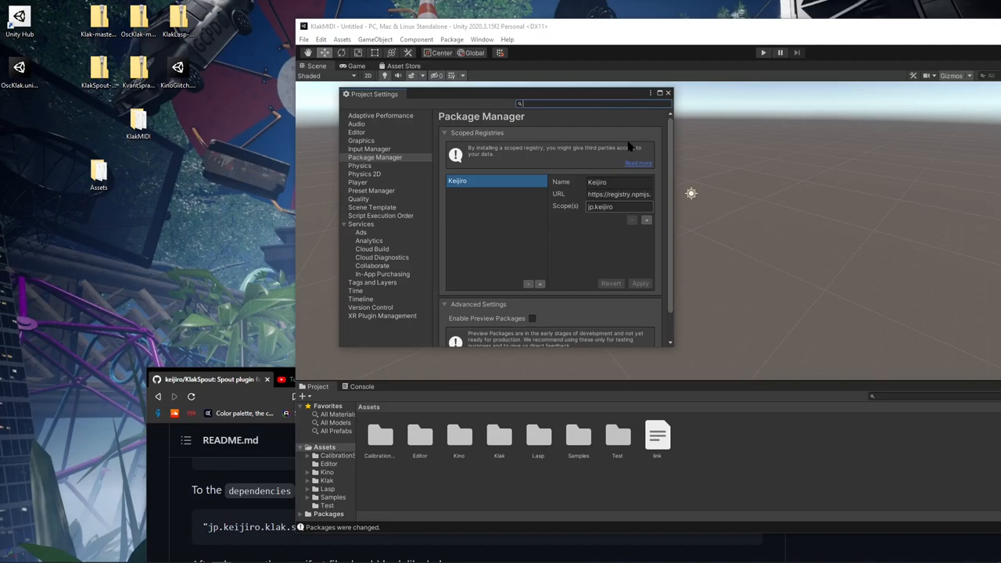
pyautogui.click(668, 93)
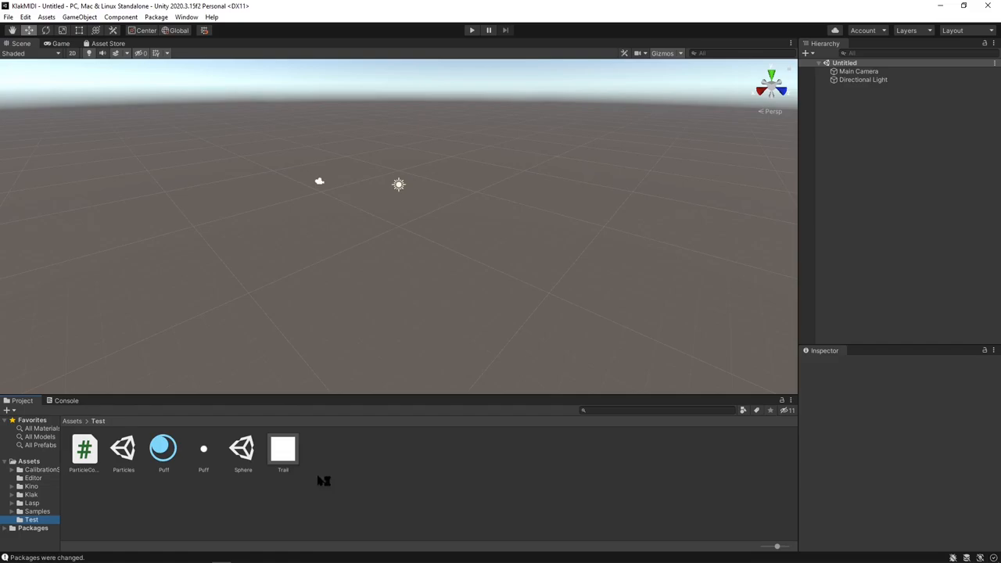
# Load the Wiring sample scene and open the Patch (fx) patcher graph
pyautogui.doubleClick(322, 448)
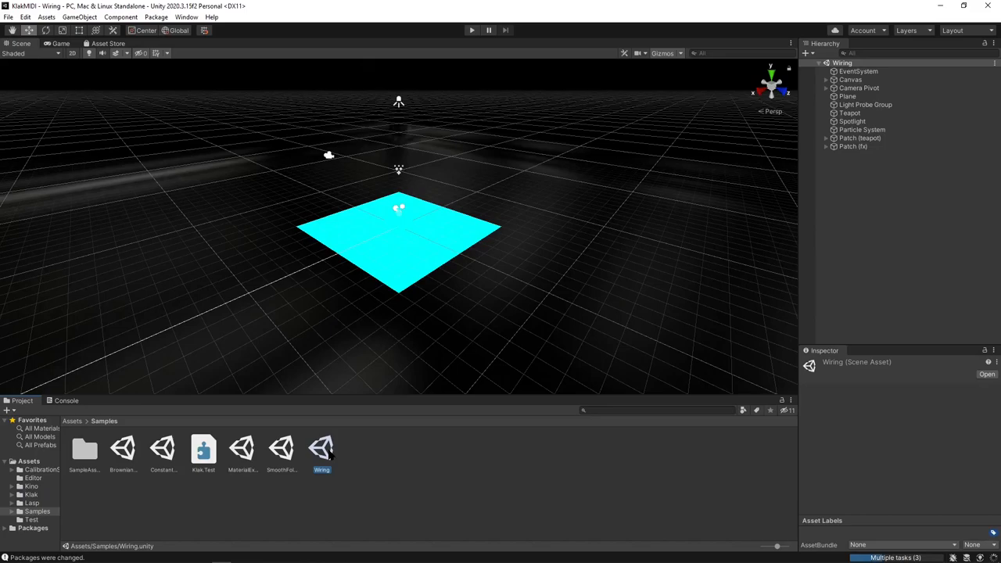
pyautogui.click(853, 147)
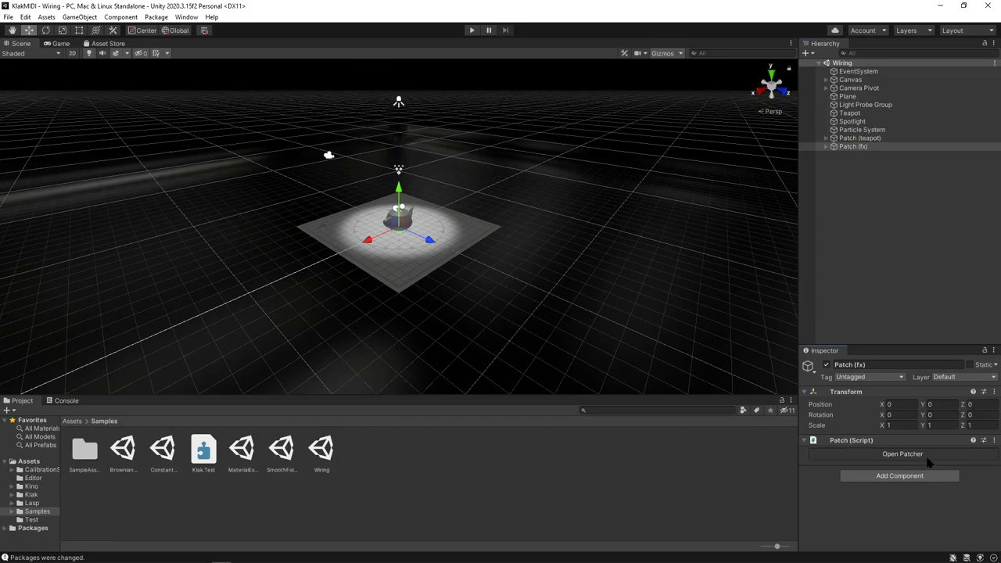
pyautogui.click(902, 454)
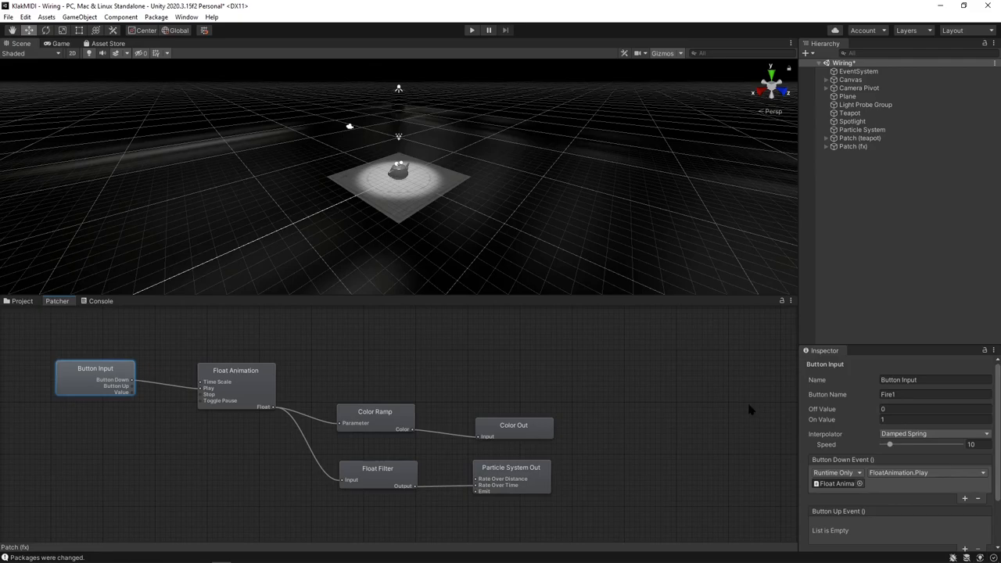
# Reselect Patch (fx), then select Patch (teapot) and open its patcher graph
pyautogui.click(852, 146)
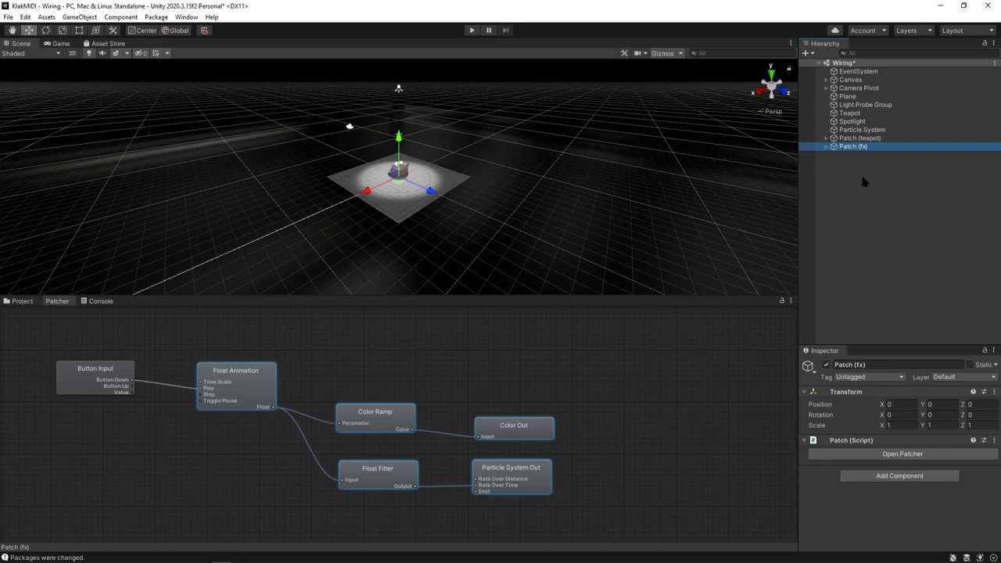
pyautogui.click(860, 138)
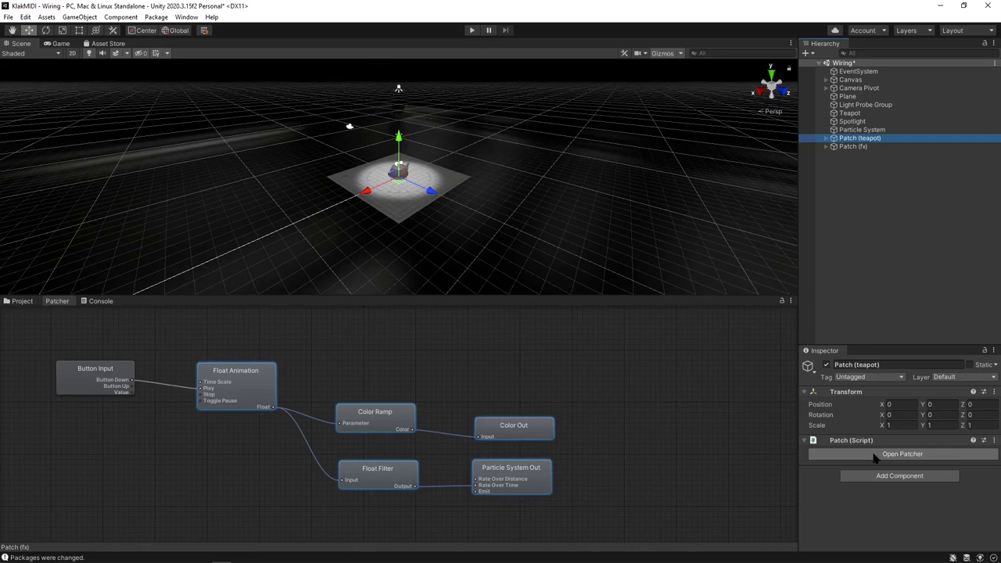
pyautogui.click(472, 30)
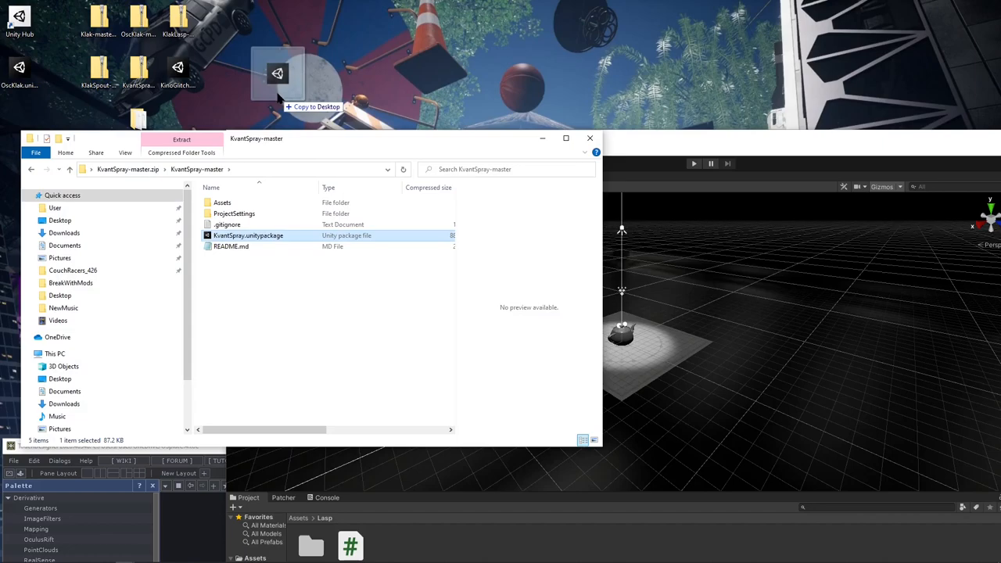
# Select the Test and Textures folders in the archive's Assets folder, then begin a custom package import
pyautogui.doubleClick(222, 203)
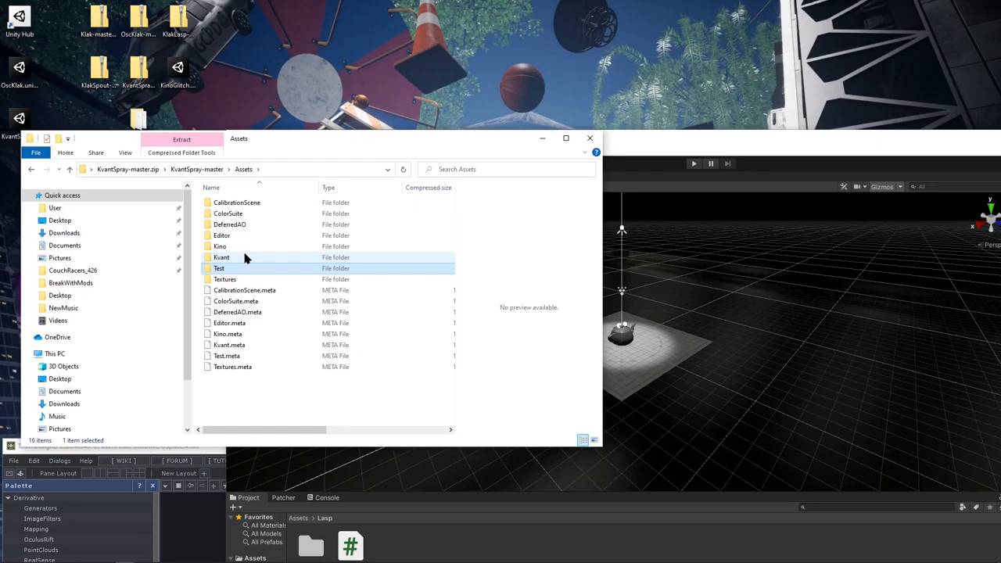
pyautogui.click(224, 279)
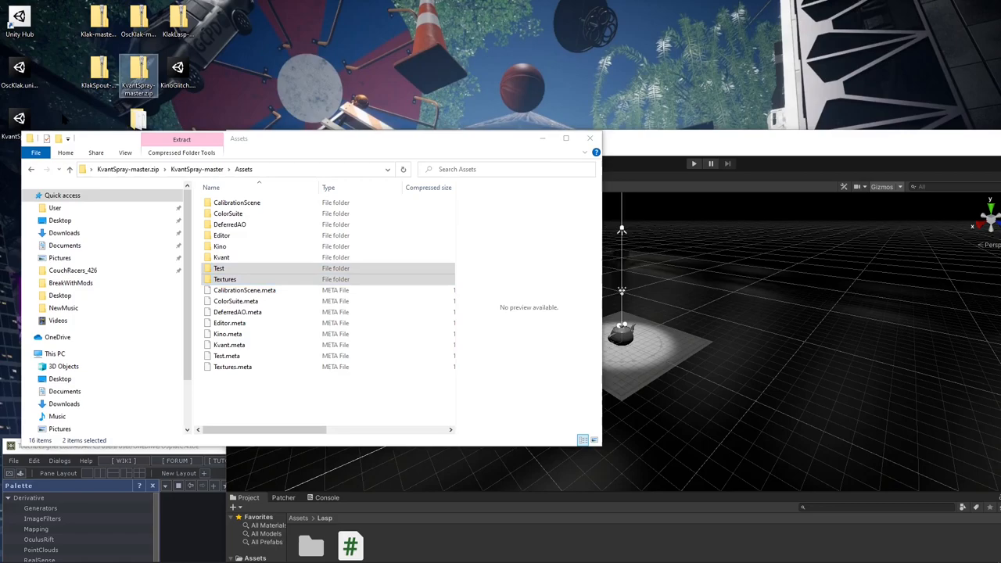
pyautogui.click(273, 150)
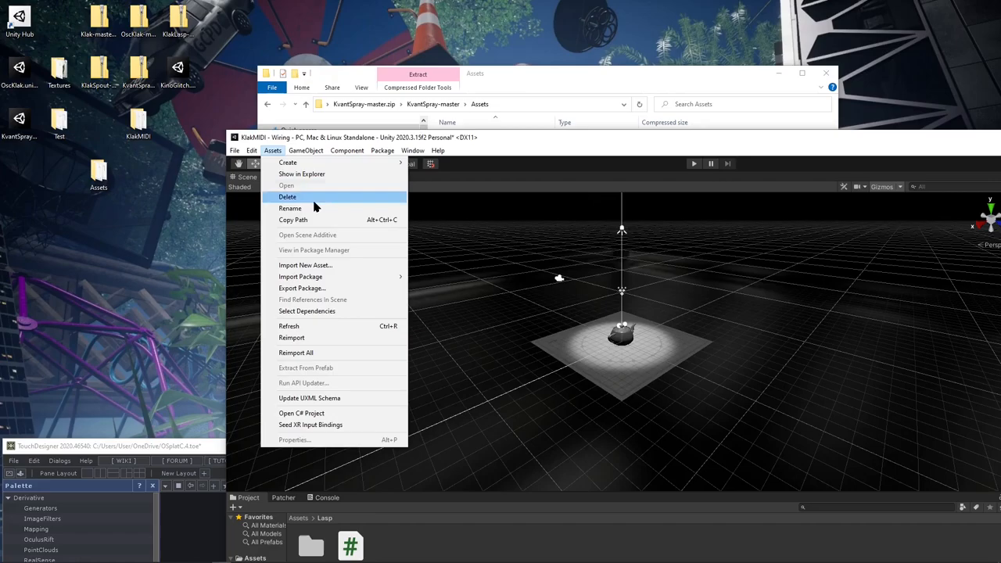
pyautogui.click(300, 276)
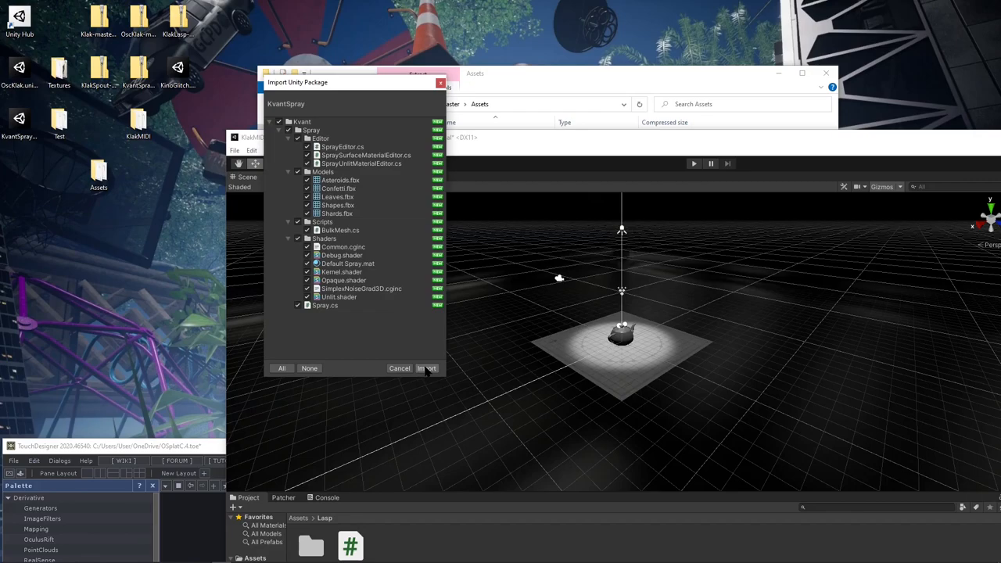
# Import all KvantSpray package files and add the Test and Textures folders to Assets
pyautogui.click(426, 369)
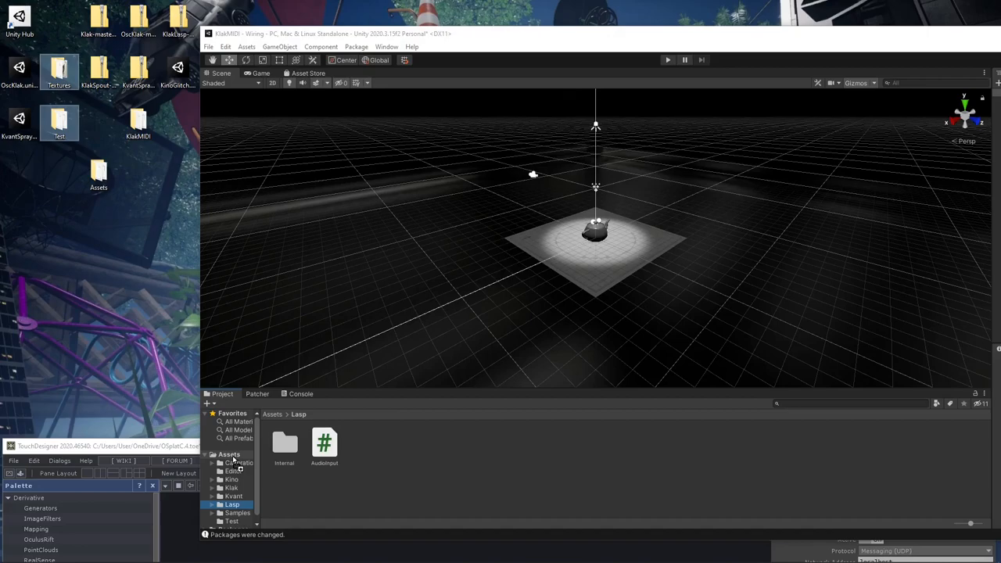
pyautogui.click(234, 505)
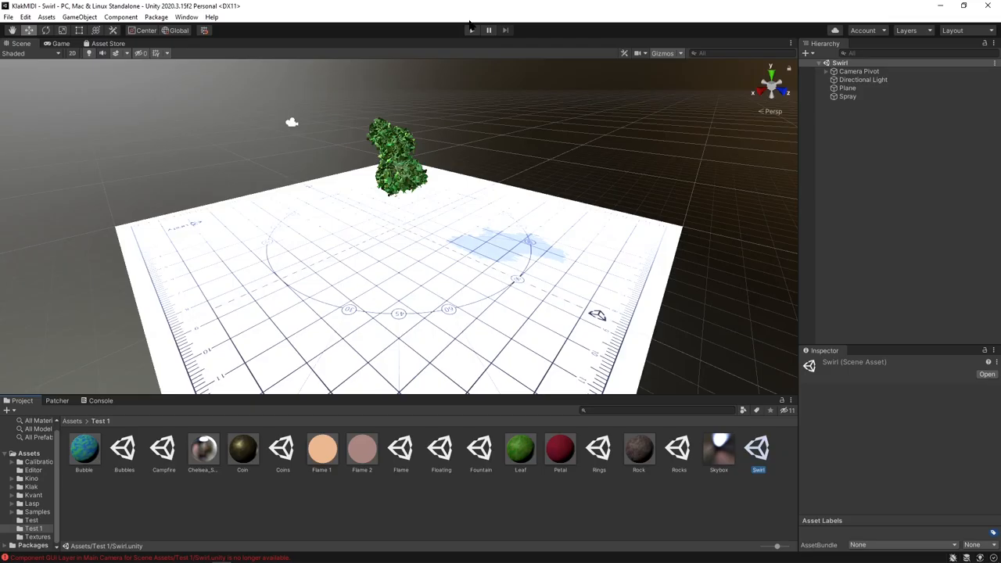
# Run the Swirl scene from the Test 1 assets with Play
pyautogui.click(472, 30)
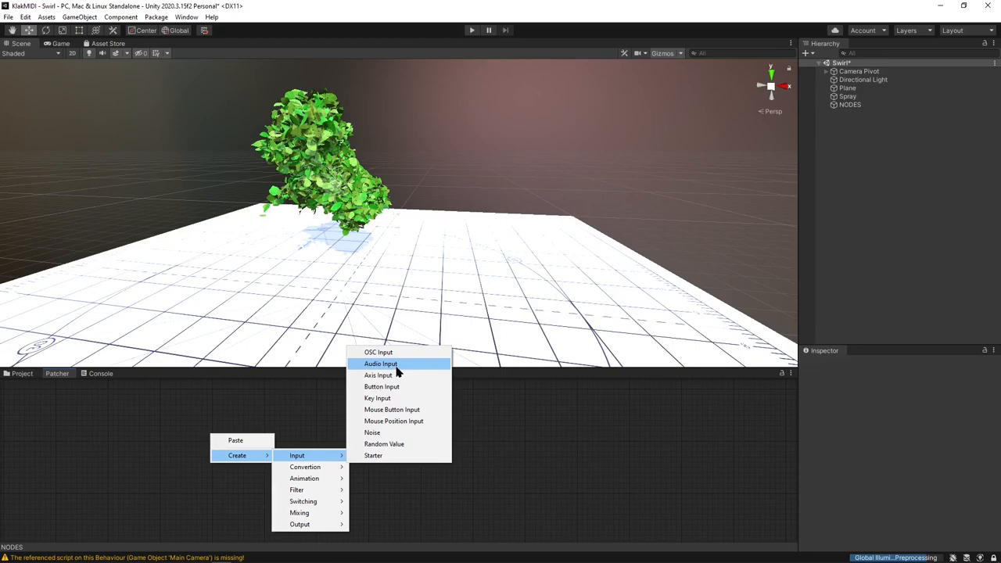
pyautogui.moveTo(393, 366)
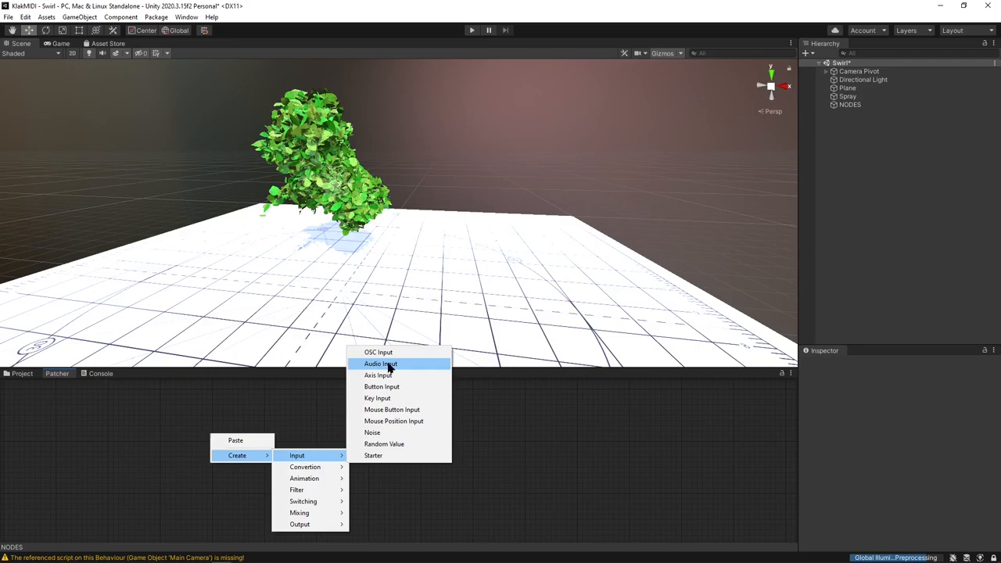
# Create an OSC Input node in the NODES patcher and bring the graph back into view
pyautogui.click(378, 352)
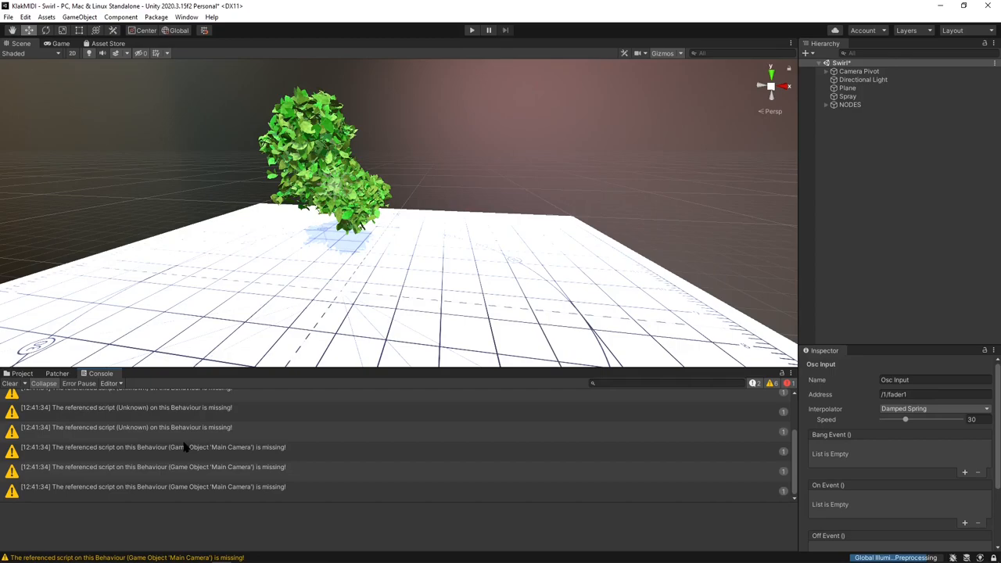
pyautogui.click(10, 383)
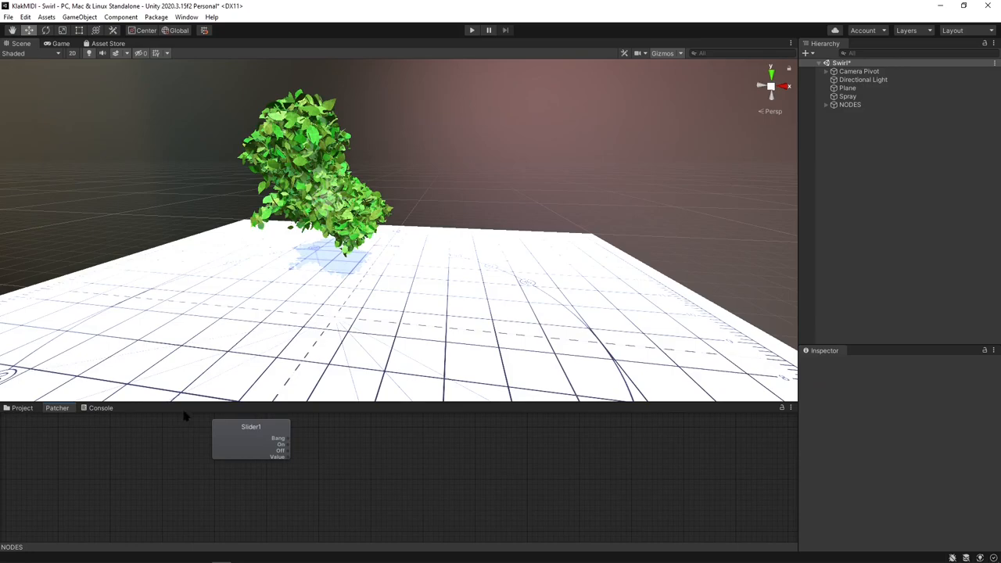
# Set the Slider1 node's OSC address to /slider1 and move the node left
pyautogui.click(250, 439)
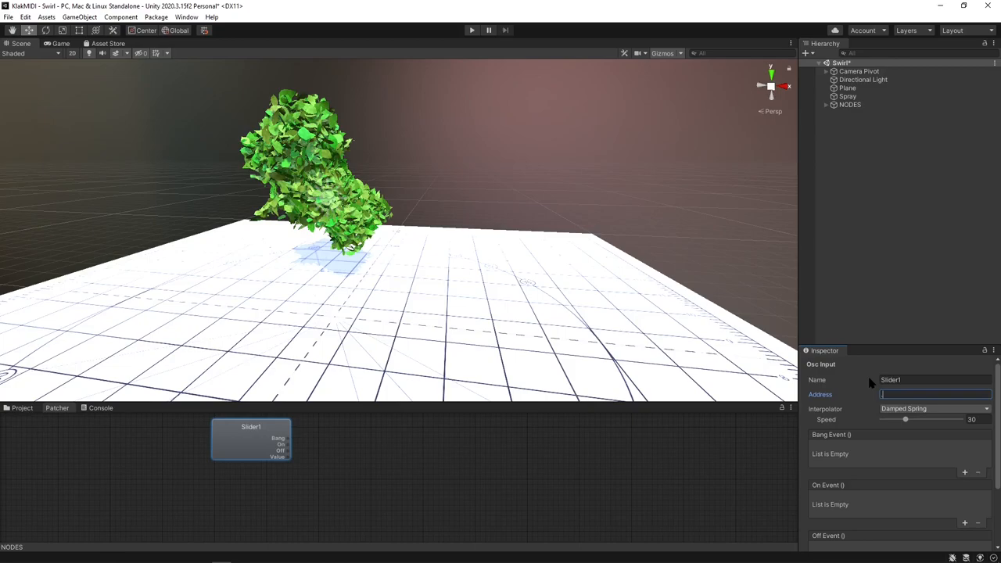
pyautogui.write('slider1')
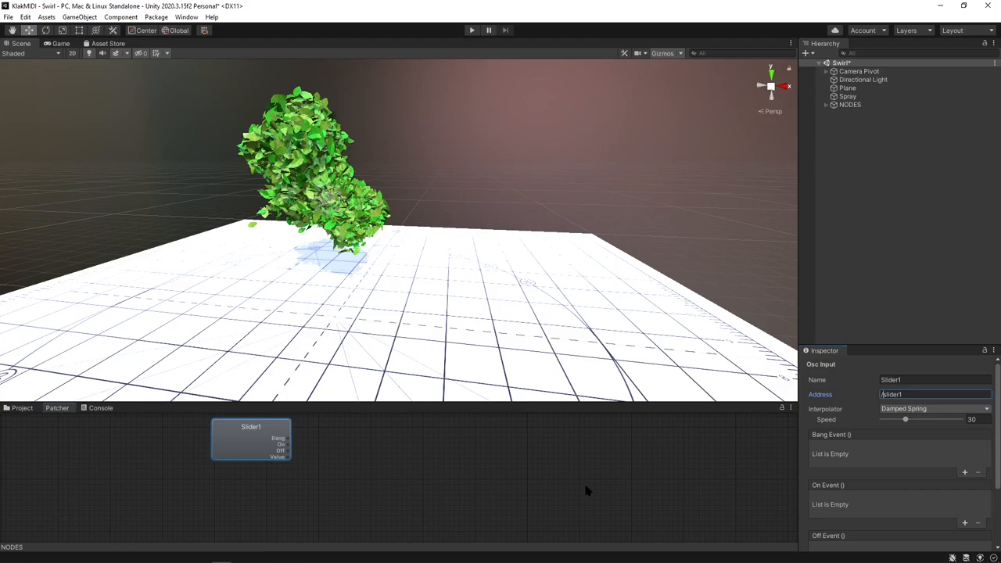
pyautogui.moveTo(251, 438); pyautogui.dragTo(139, 444)
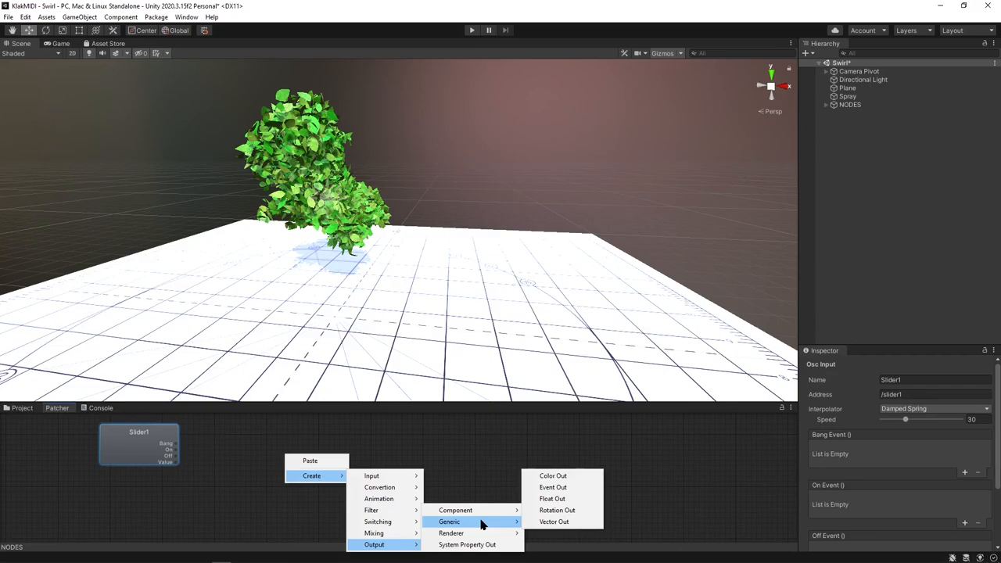
# Create a Float Out node fed by Slider1's value and begin naming it Throttle
pyautogui.click(552, 498)
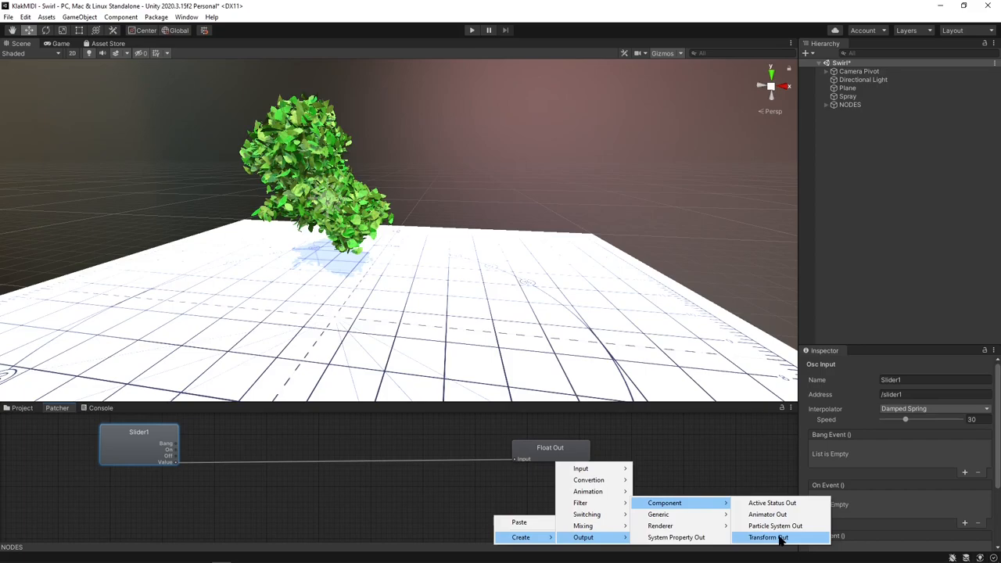
pyautogui.click(767, 538)
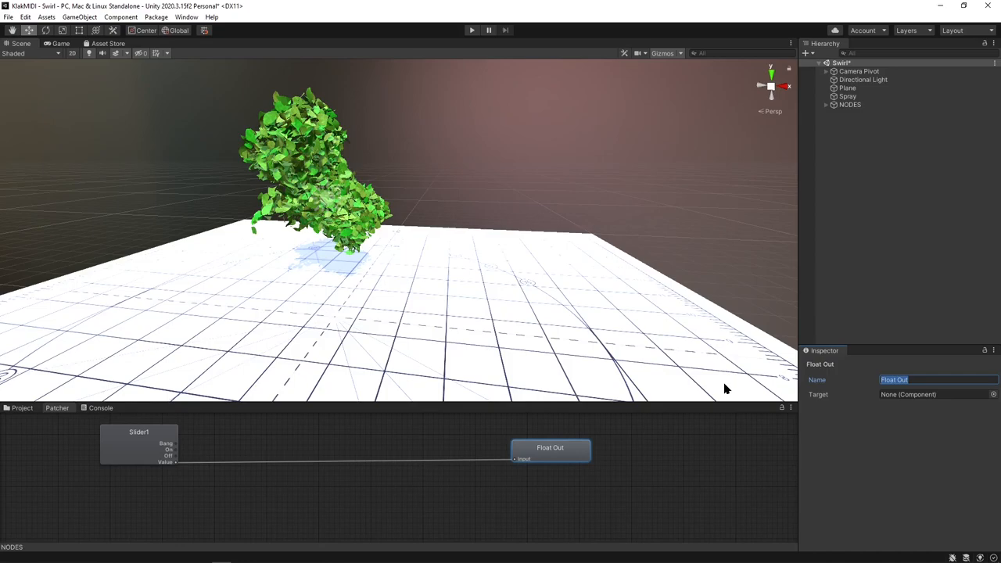
pyautogui.write('Throttle')
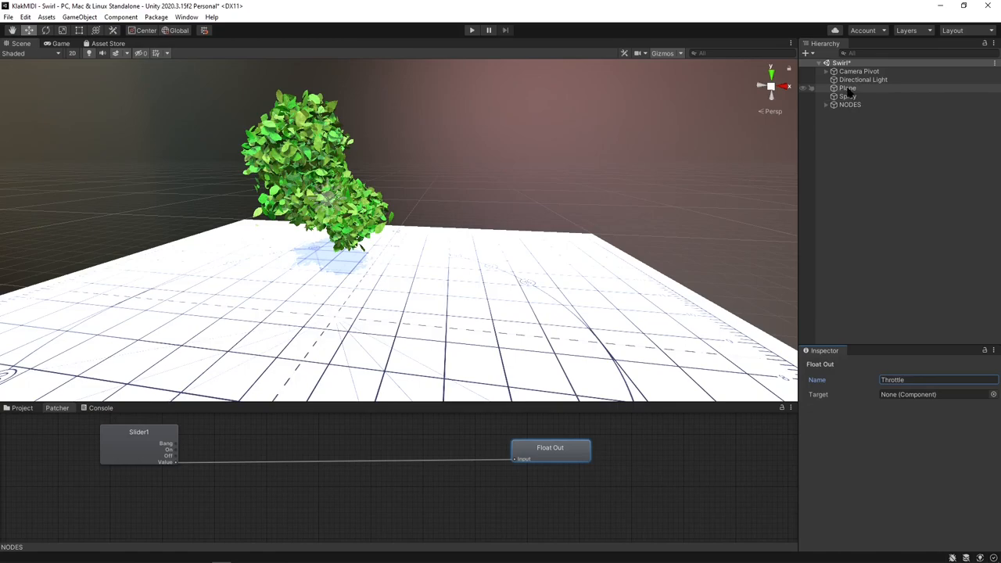
# Target the Throttle node at the Spray object's Spray component, throttle property
pyautogui.click(934, 394)
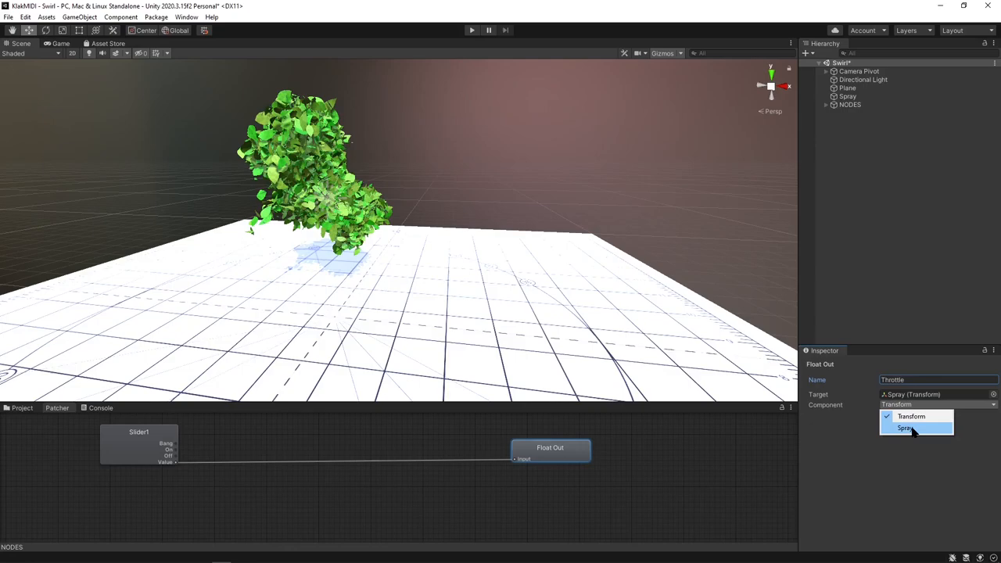
pyautogui.click(904, 428)
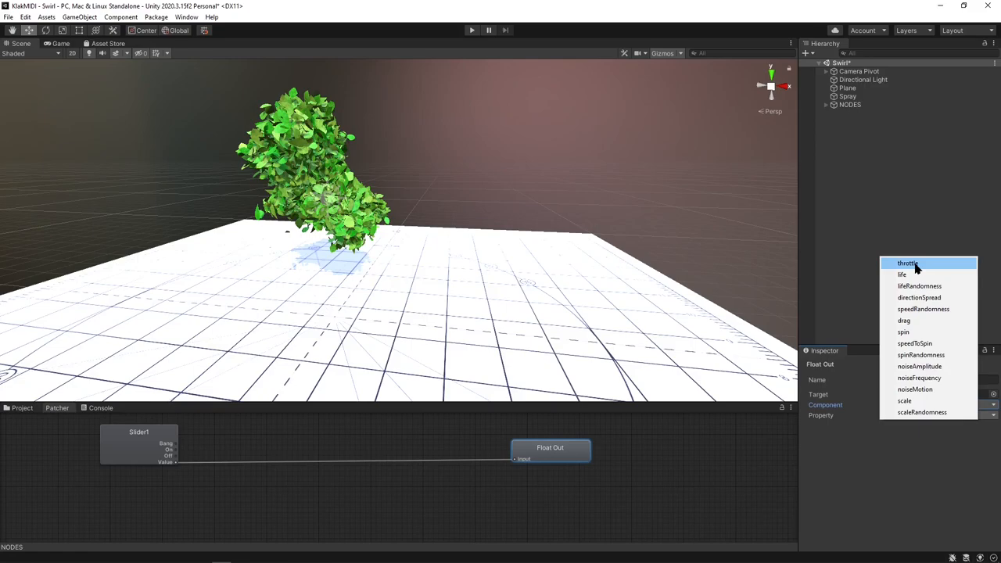
pyautogui.click(908, 263)
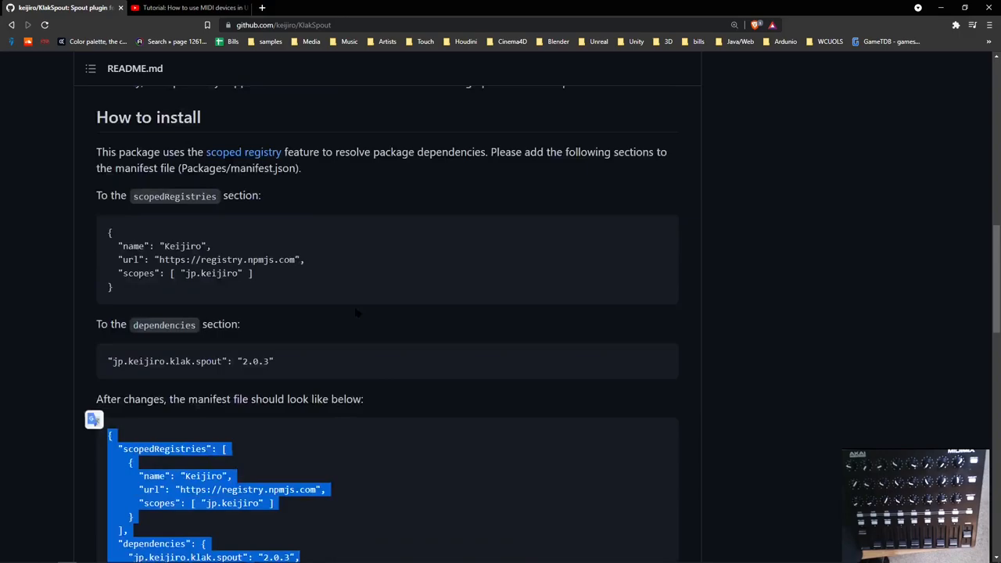
# Search keijiro's Bolt repositories on GitHub and open OscJackVS
pyautogui.write('blo')
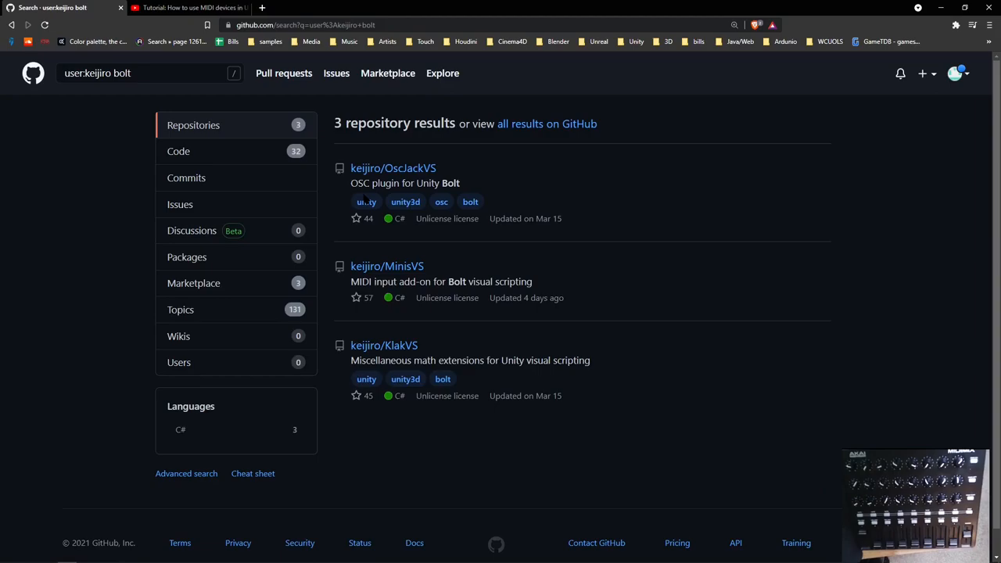
pyautogui.click(392, 167)
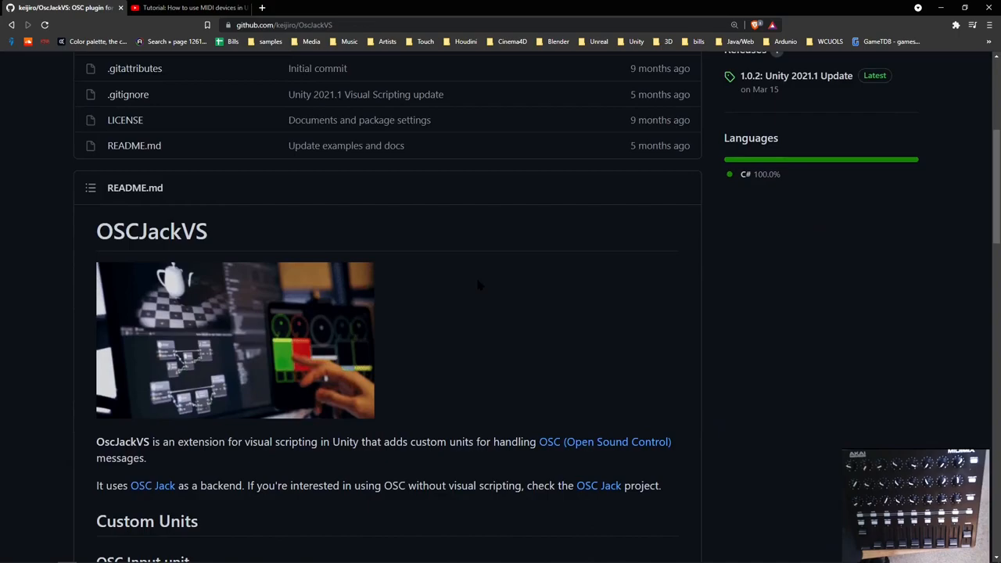
pyautogui.moveTo(252, 270)
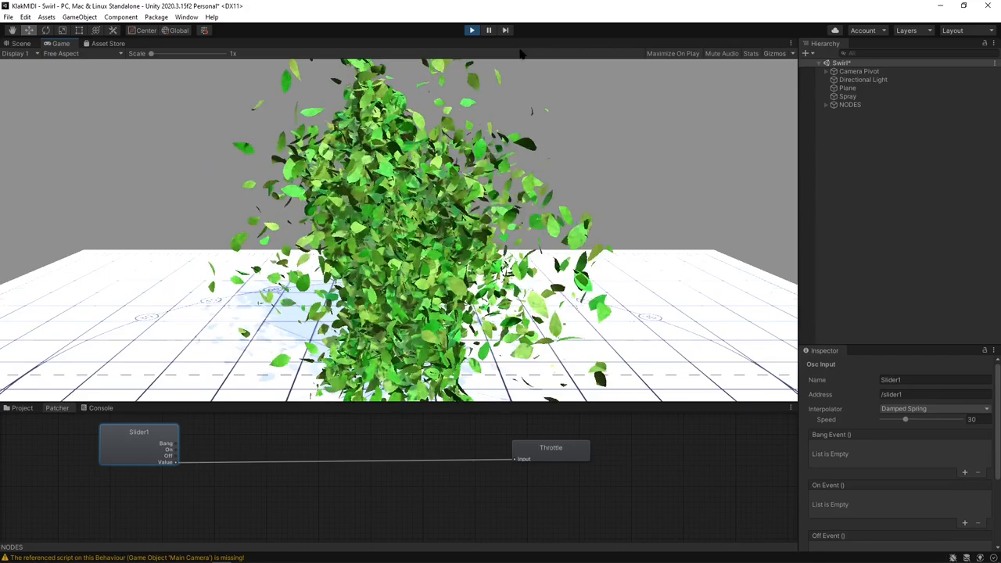
# Stop the running Swirl scene in Unity
pyautogui.click(472, 30)
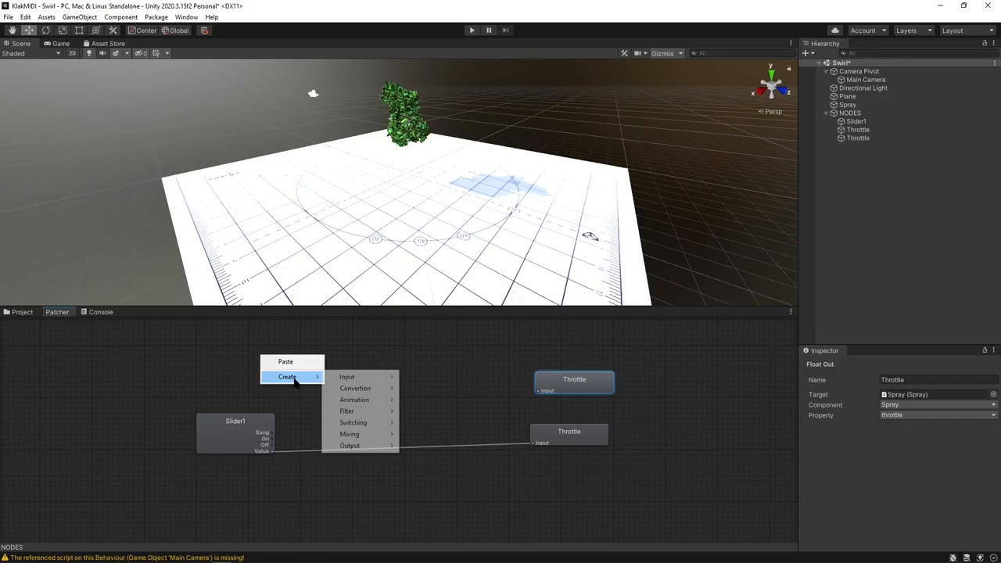
# Add new nodes to the patch, including a Float Filter with bias 0.5
pyautogui.click(347, 376)
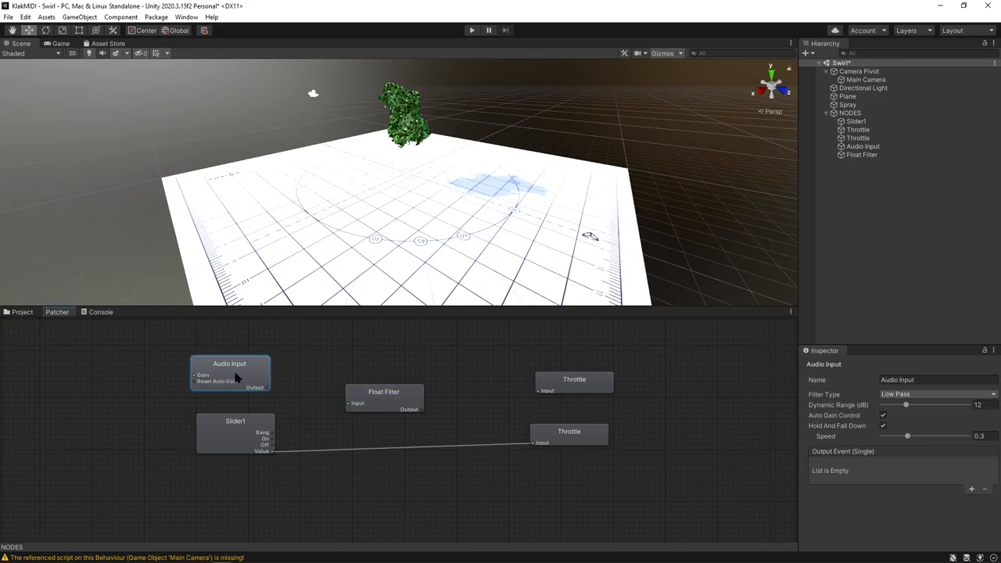
pyautogui.click(383, 391)
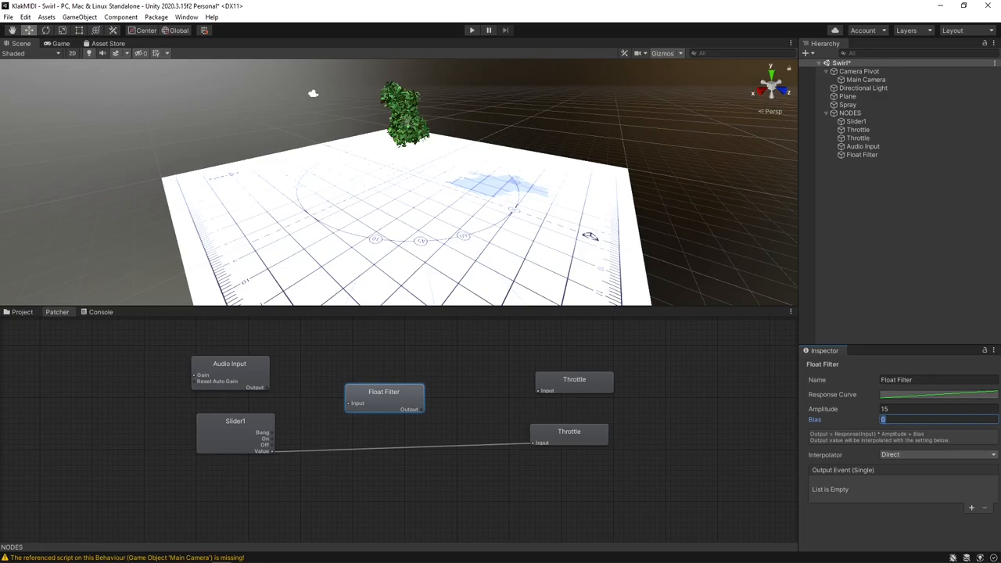
pyautogui.write('0.5')
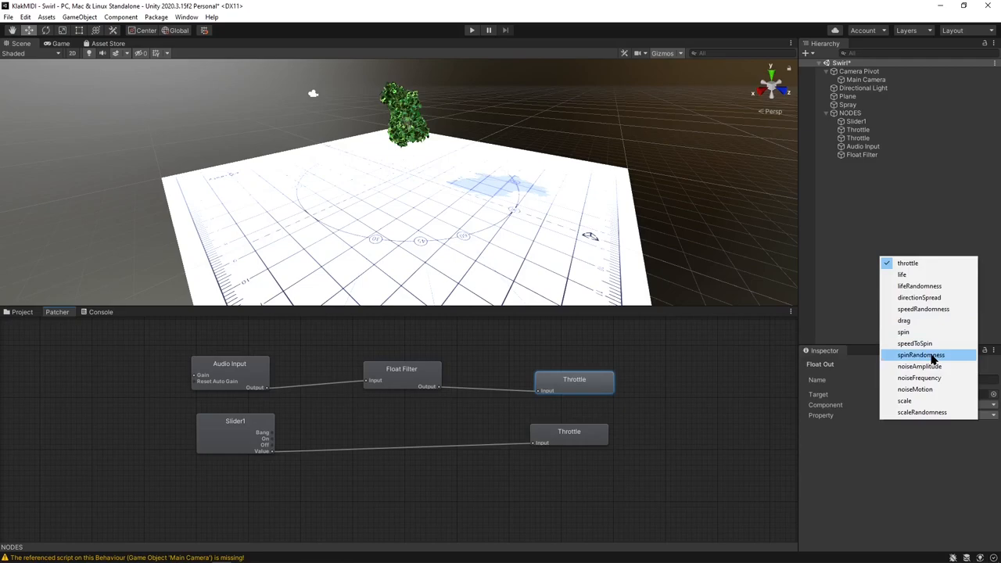
# Set the audio-driven output node's Property to the spray's noiseAmplitude
pyautogui.click(919, 365)
pyautogui.write('NoiseAmp')
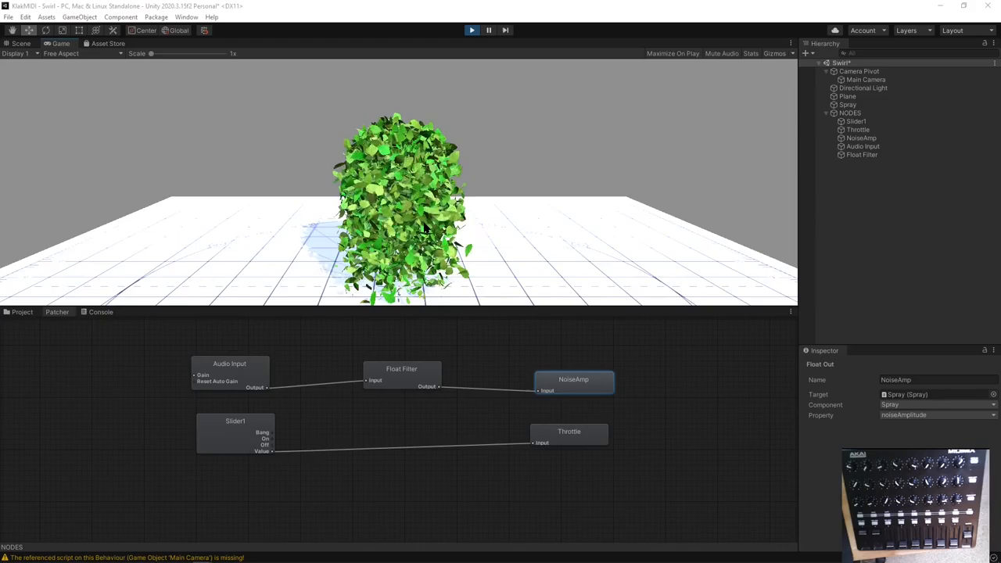
# Set Audio Input to High Pass with a 40 dB dynamic range
pyautogui.click(230, 364)
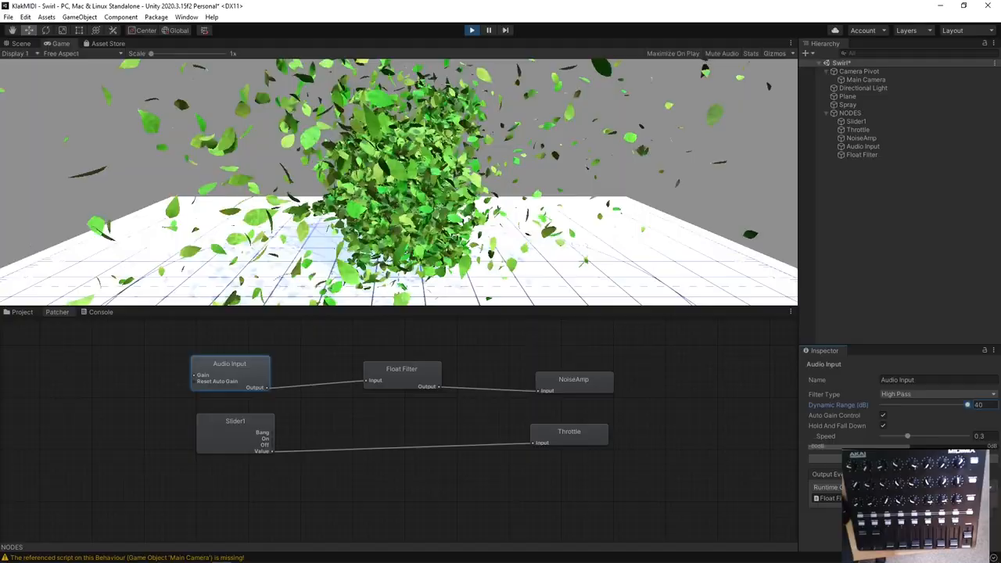
pyautogui.moveTo(968, 404); pyautogui.dragTo(918, 404)
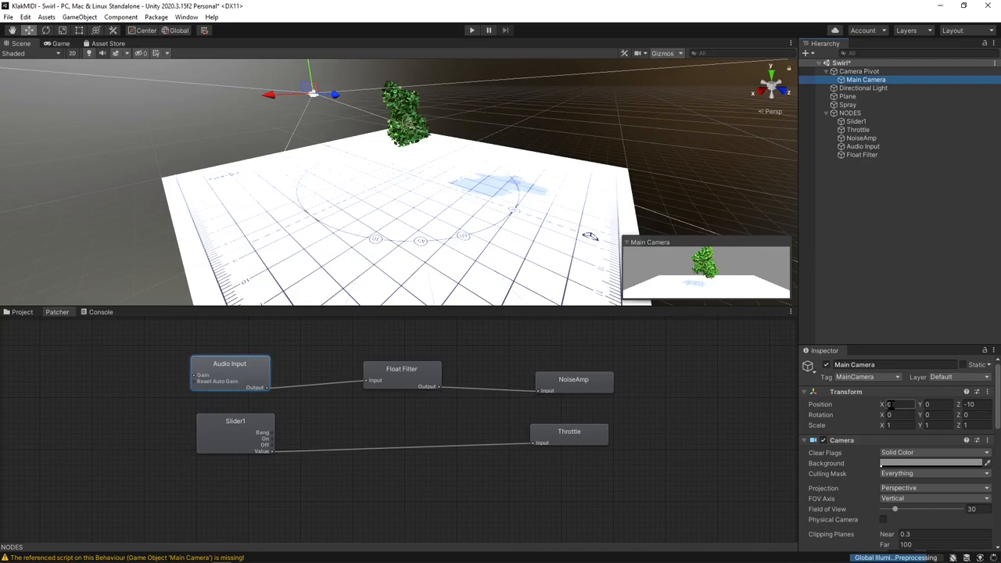
# Review the Main Camera and console warnings, then bring up TouchDesigner
pyautogui.scroll(-3)
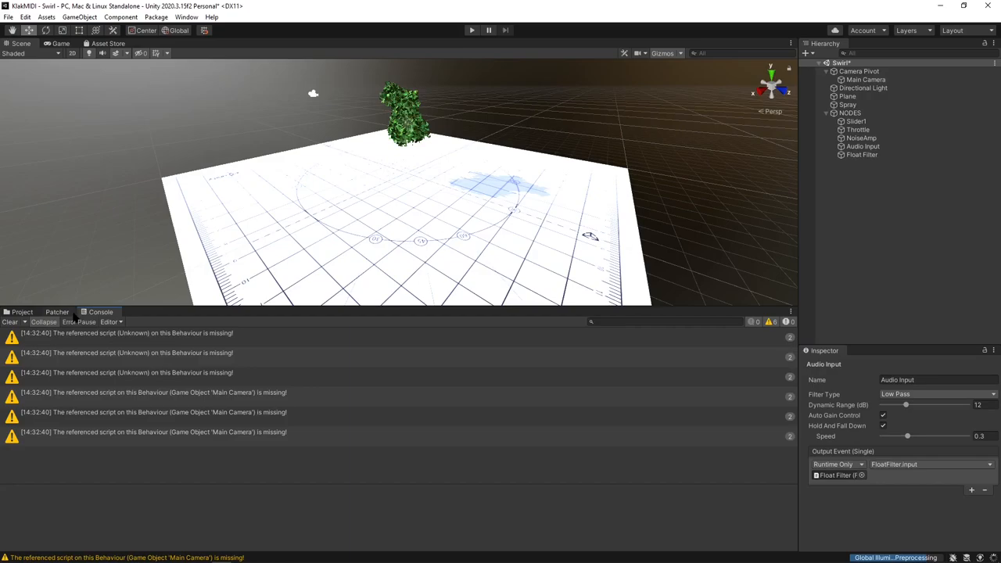
pyautogui.click(866, 79)
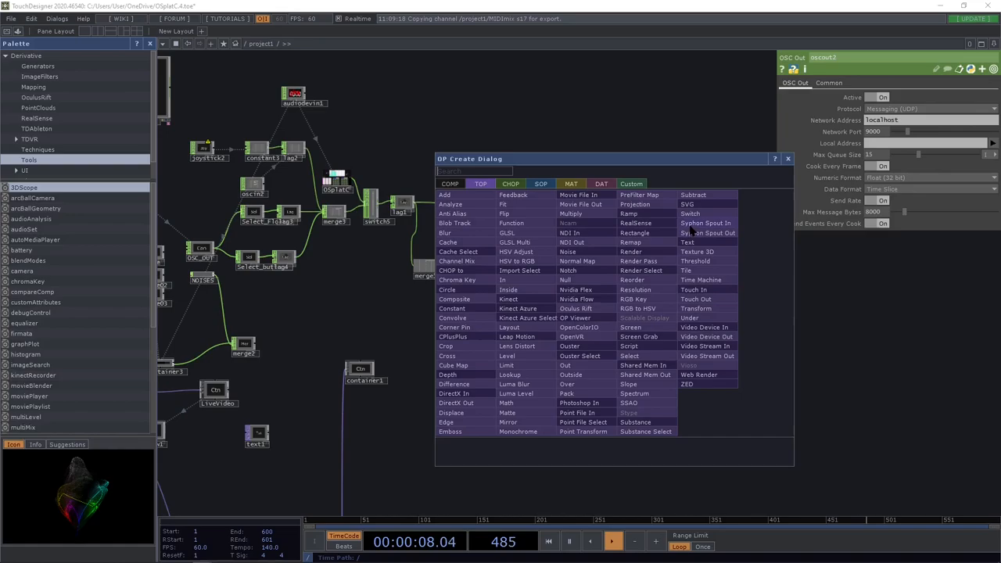
# Add a Syphon Spout In operator receiving Unity's stream, feeding a new HSV Adjust TOP
pyautogui.click(705, 223)
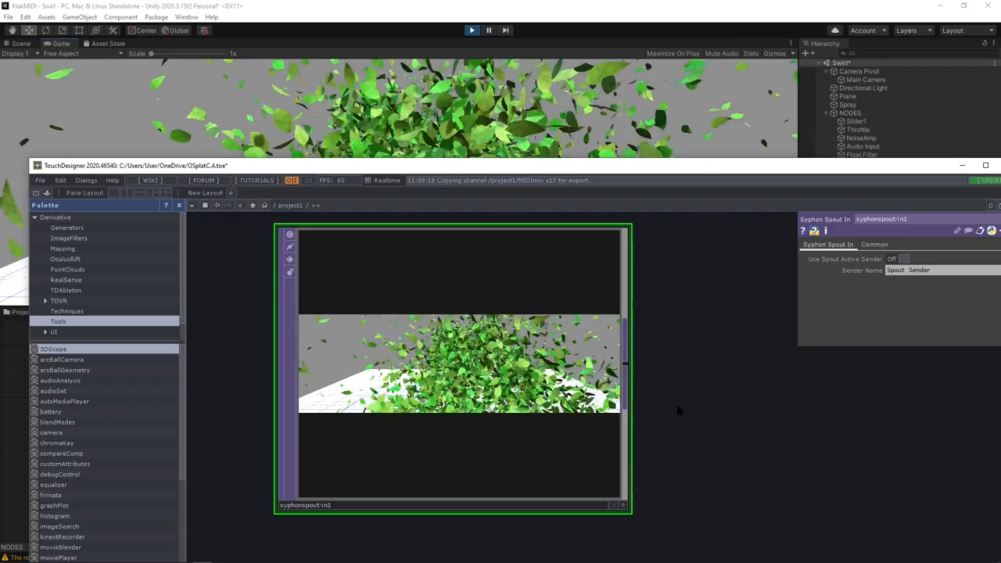
pyautogui.doubleClick(458, 364)
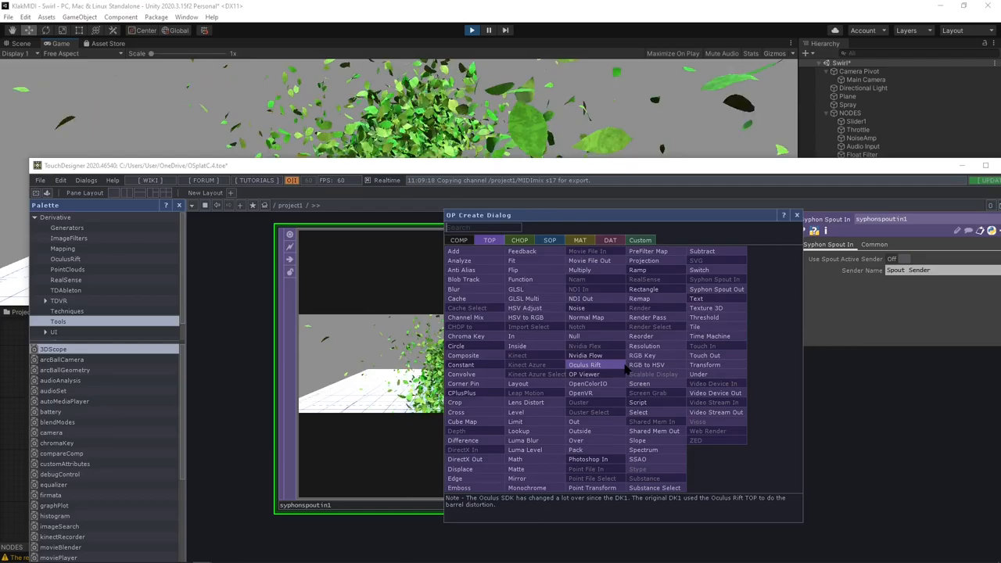
pyautogui.click(524, 308)
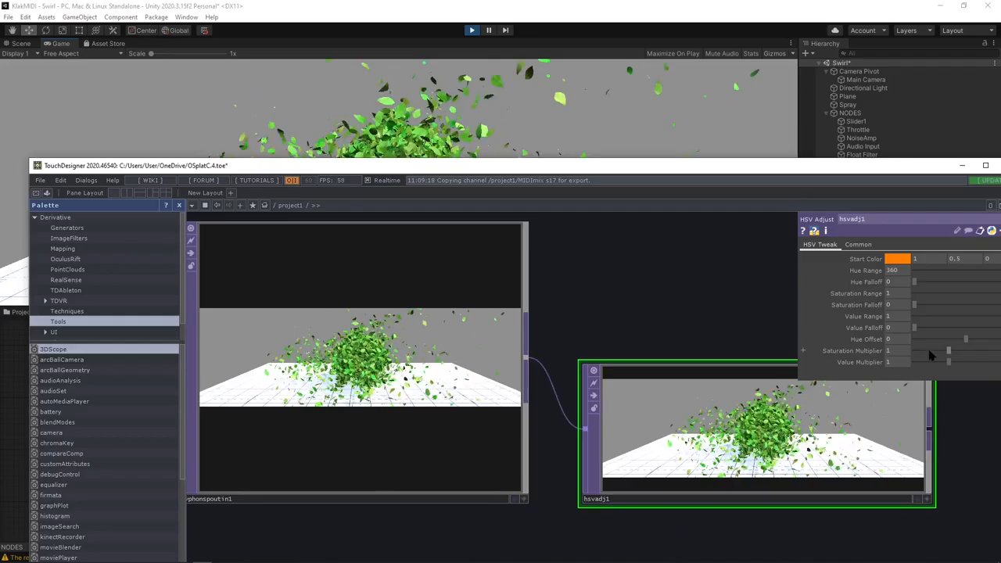